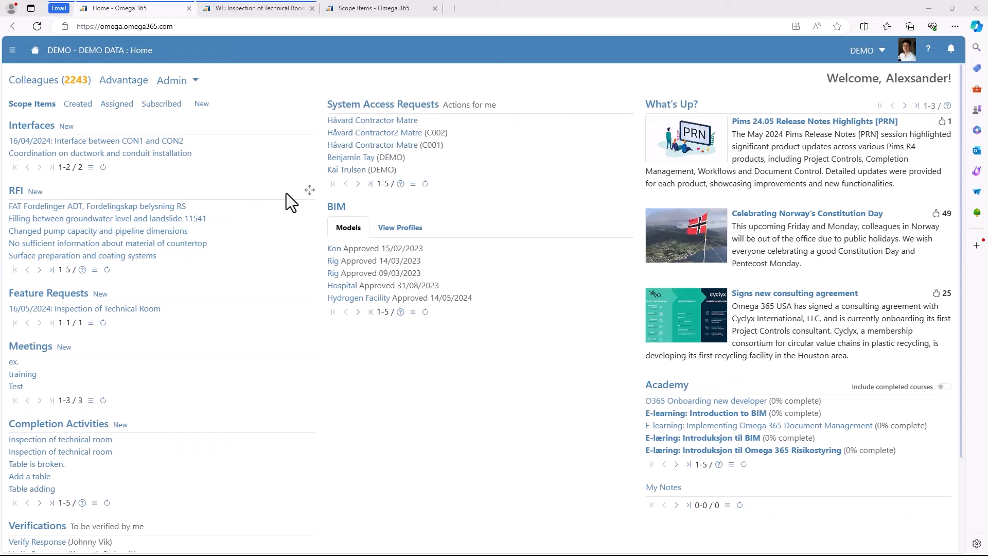
pyautogui.moveTo(37, 101)
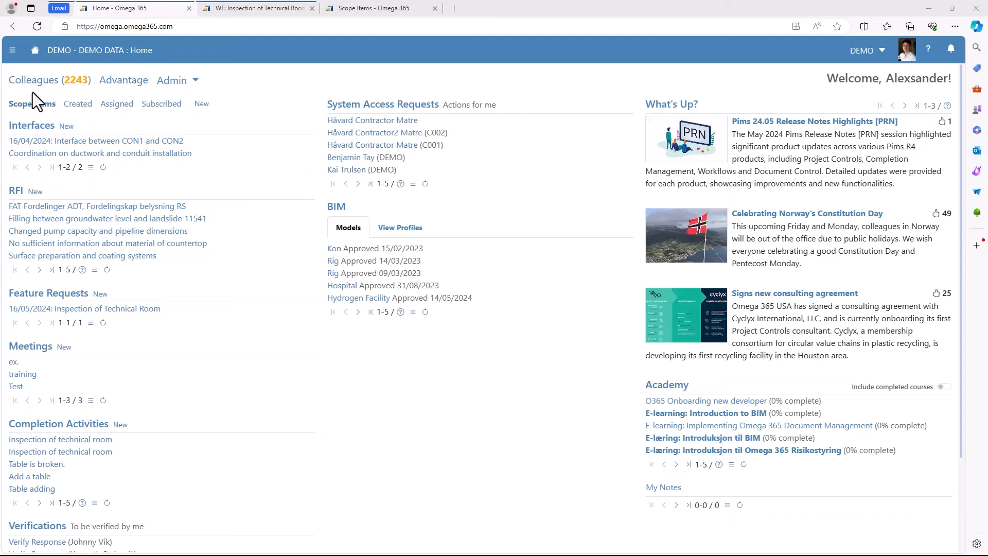
# Search all apps for 'scope item' and open the Scope Items register
pyautogui.click(11, 49)
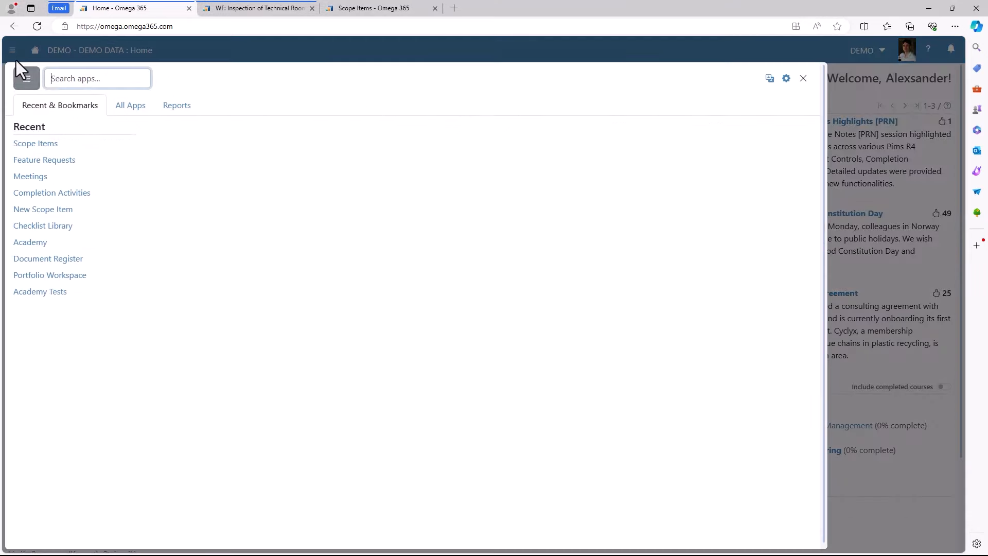
pyautogui.write('s')
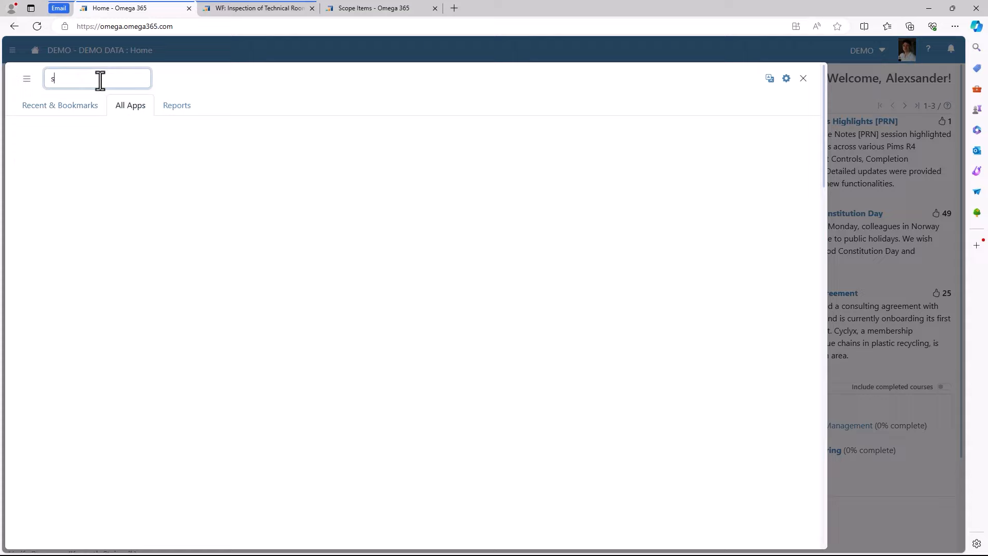
pyautogui.write('cope item')
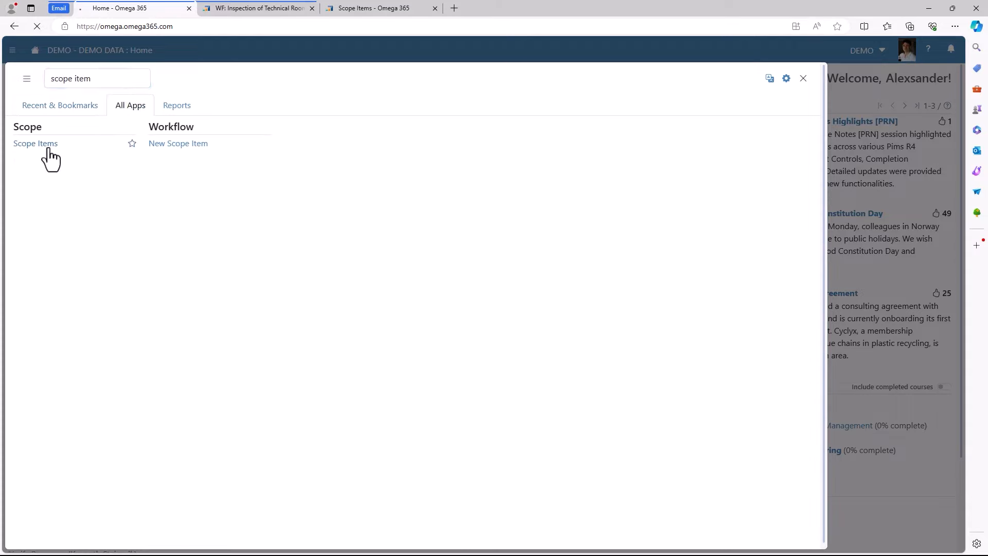
pyautogui.click(36, 143)
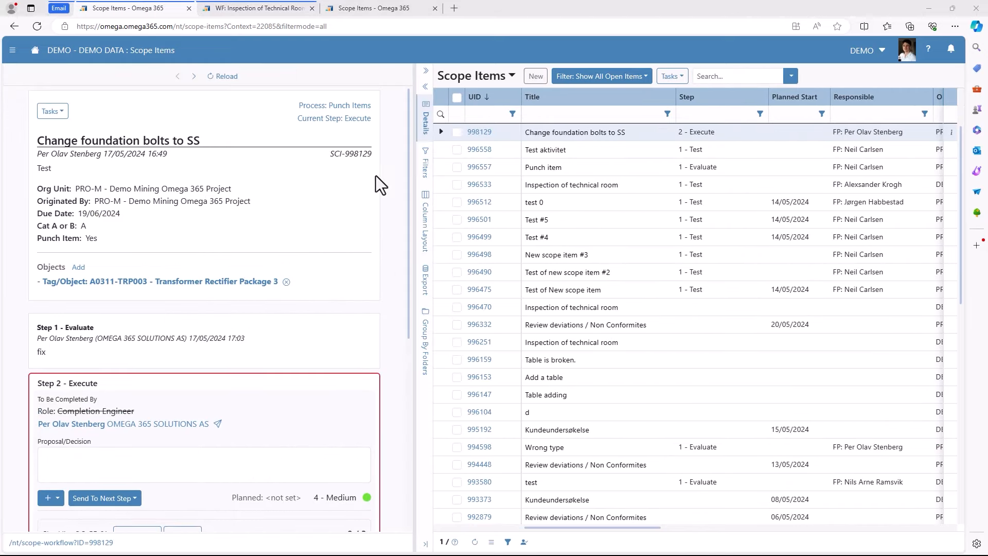
pyautogui.moveTo(319, 234)
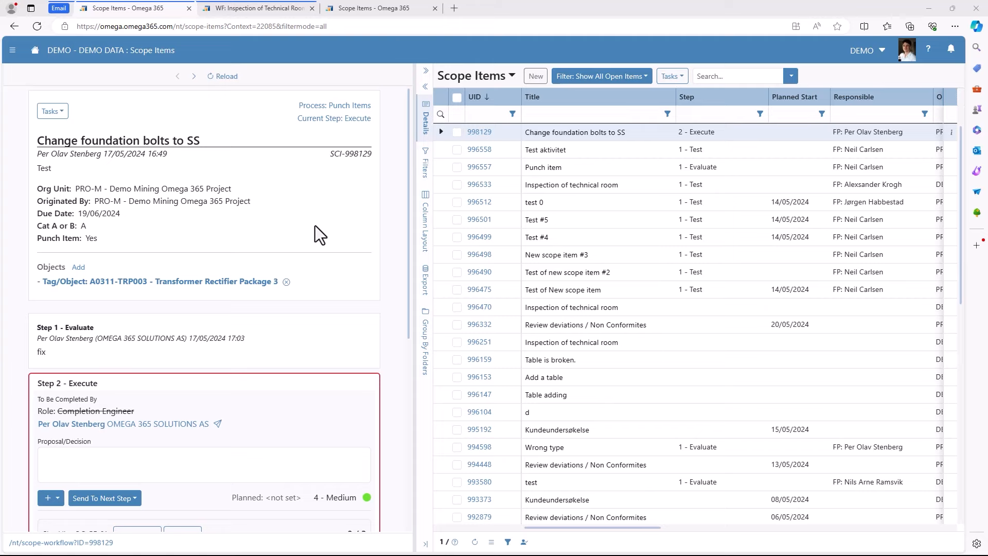
# Scroll the Scope Items register and show the Process column's filter values
pyautogui.scroll(-3)
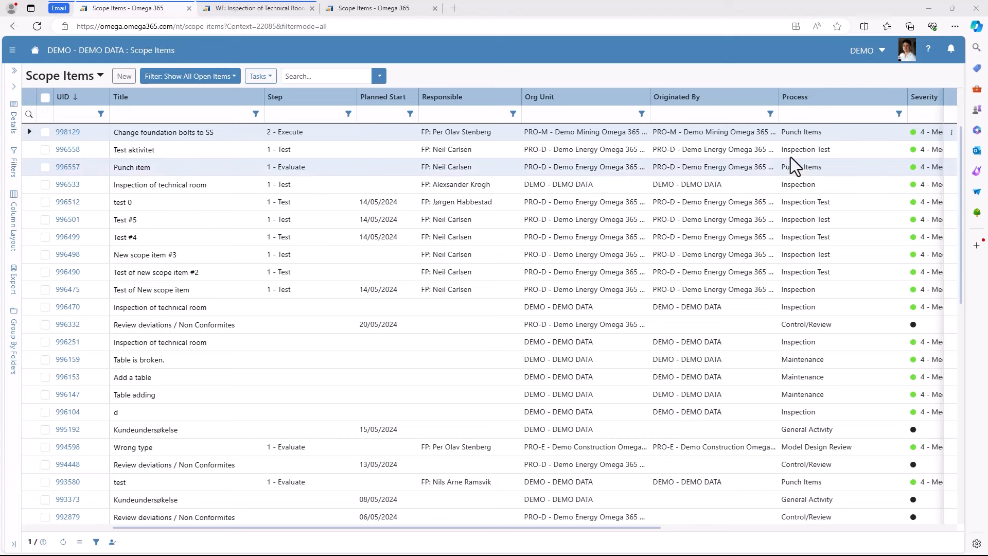
pyautogui.moveTo(900, 114)
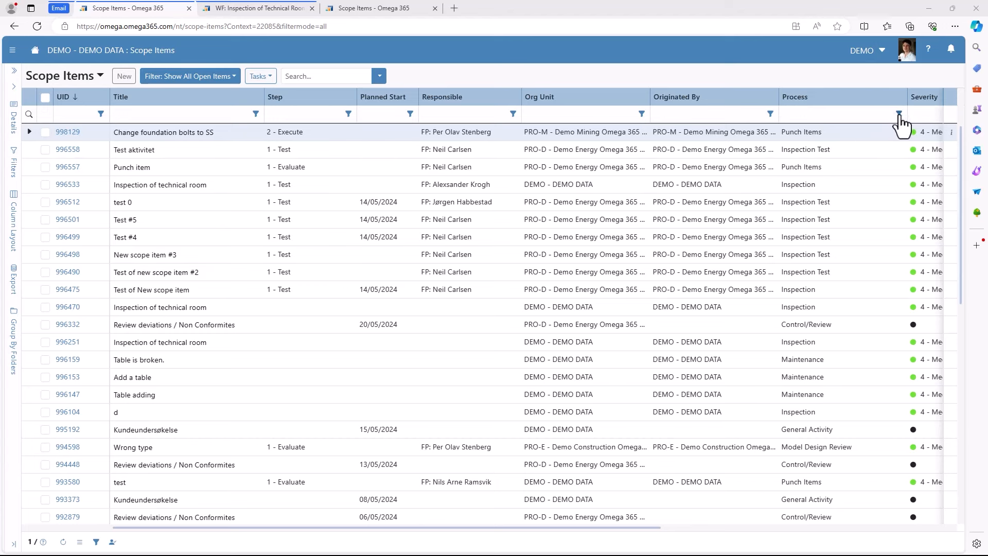
pyautogui.click(899, 115)
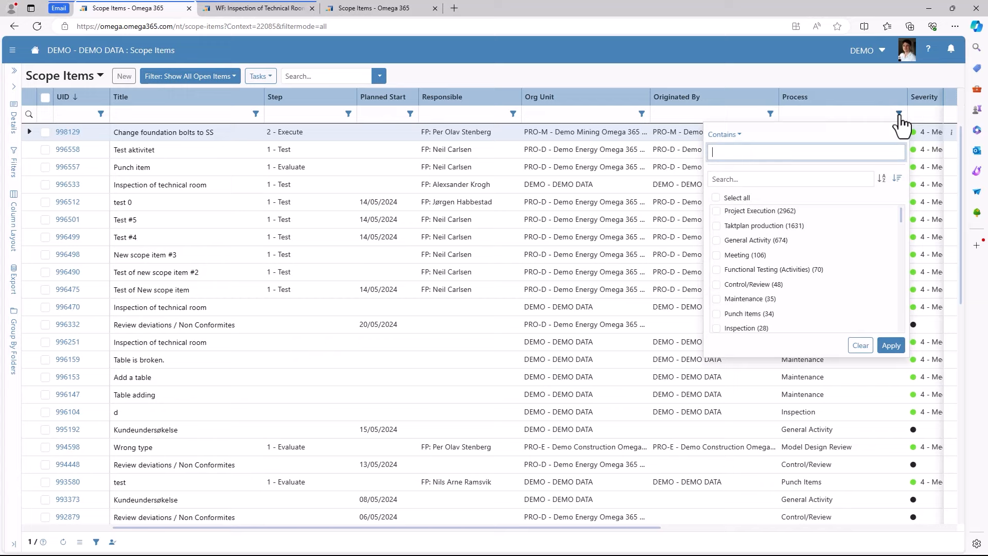
pyautogui.moveTo(746, 265)
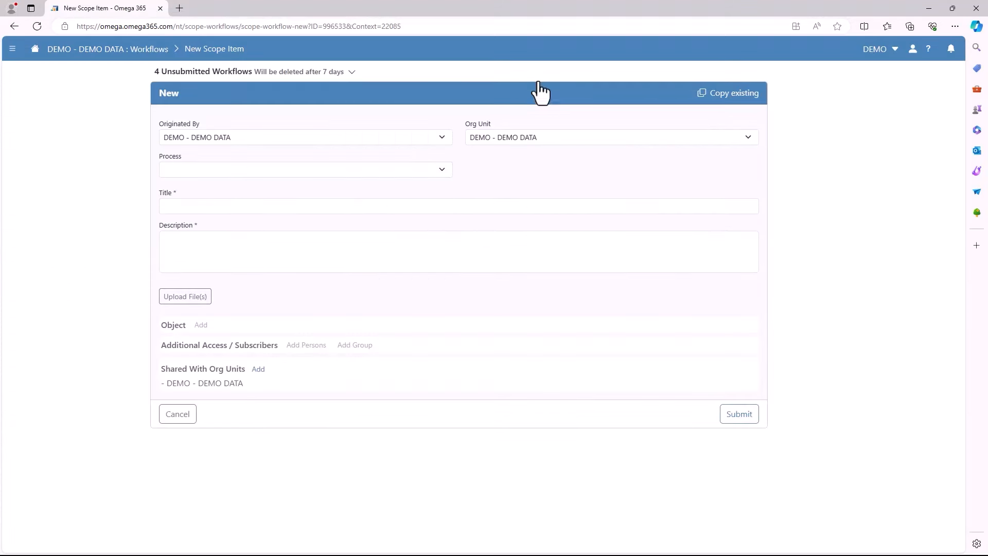
pyautogui.moveTo(451, 157)
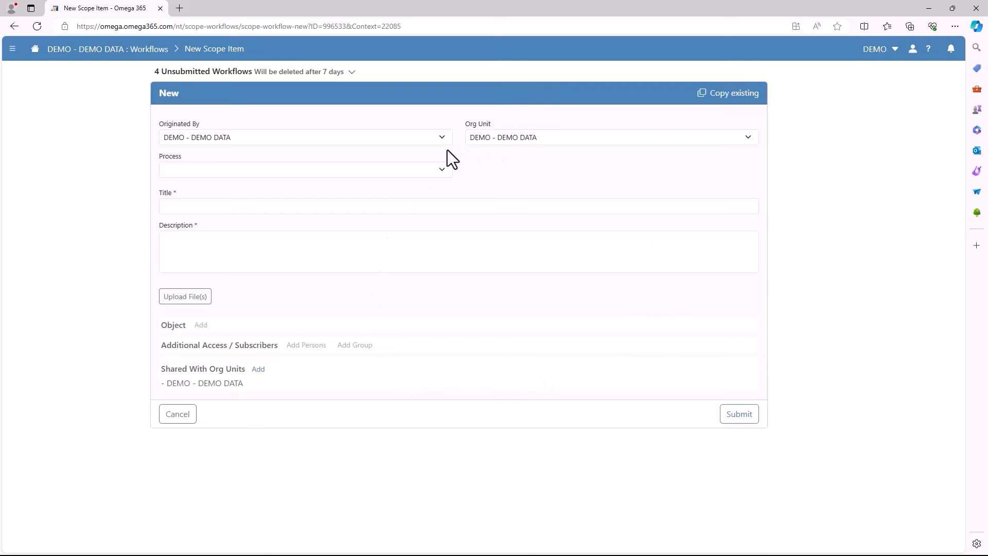
# Set Process to Inspection, title 'Inspection of technical room', description 'Technical room needs to be inspected'
pyautogui.click(302, 169)
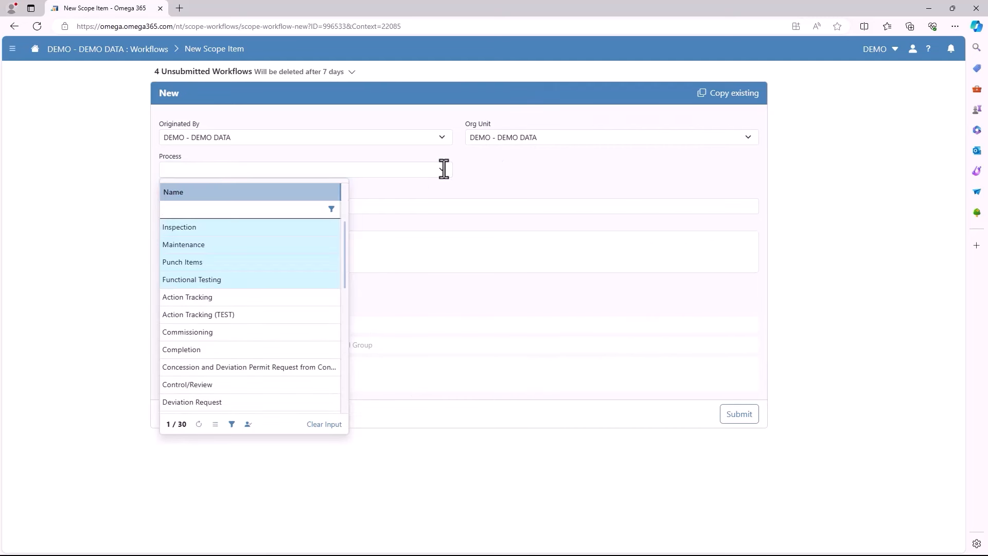
pyautogui.click(179, 227)
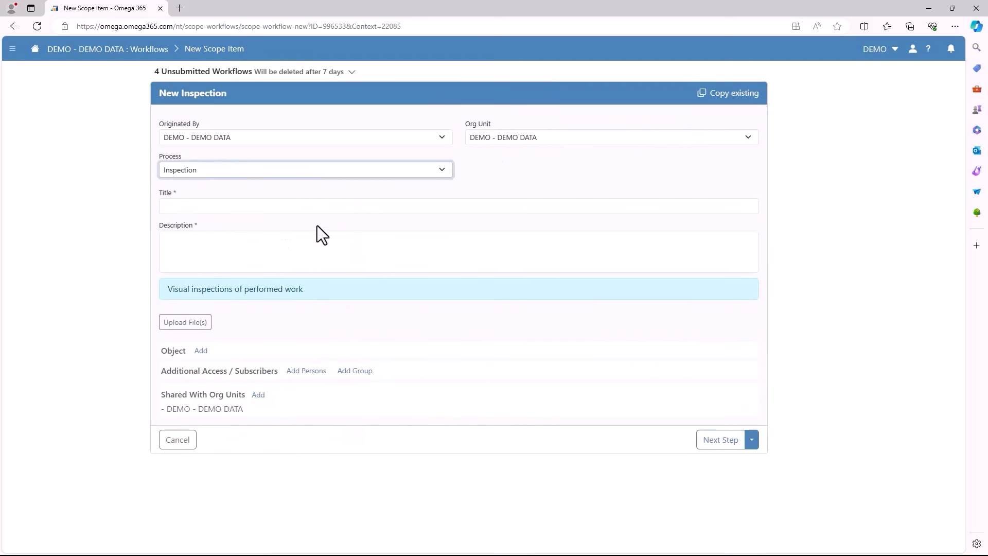
pyautogui.write('Inspection of technical room')
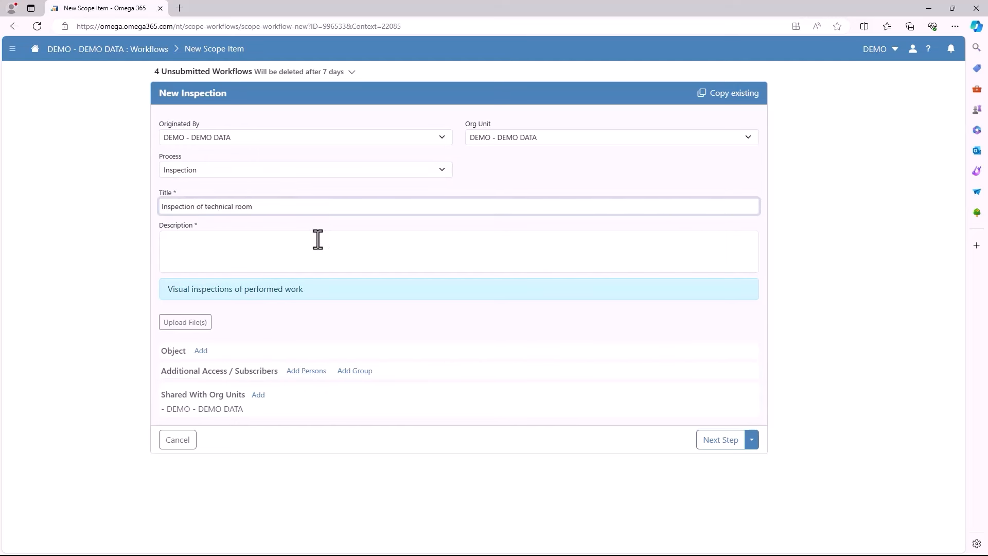
pyautogui.write('Te')
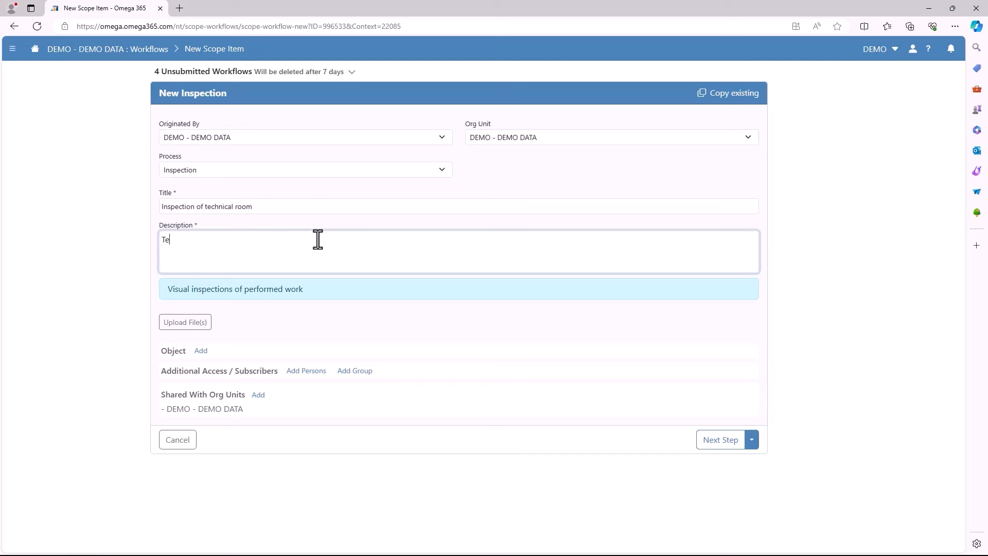
pyautogui.write('Technical room')
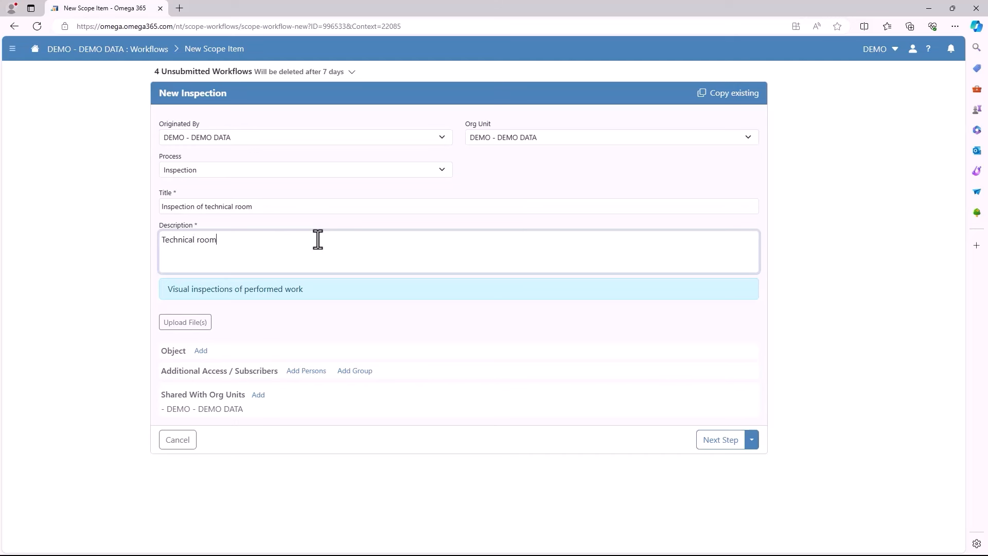
pyautogui.write('needs to be insp')
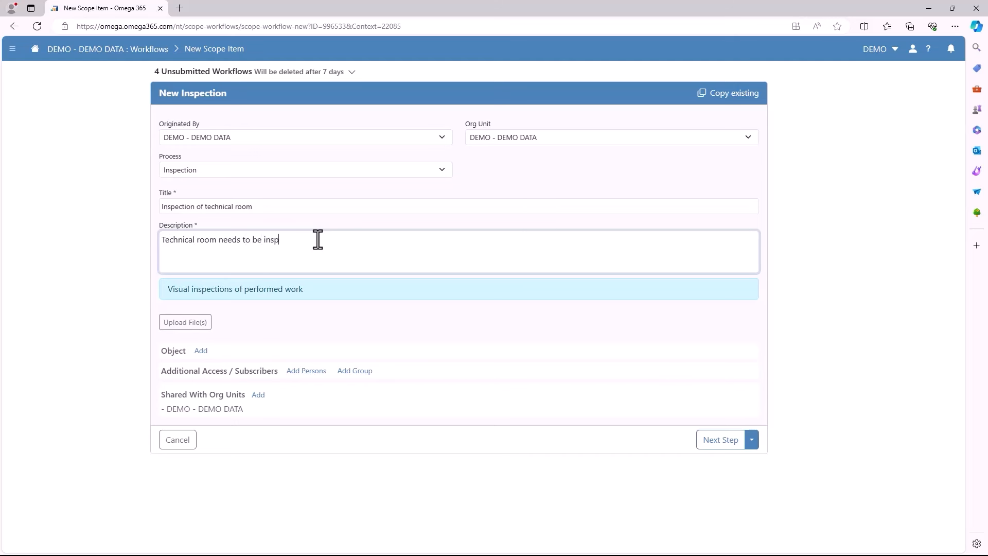
pyautogui.write('ected')
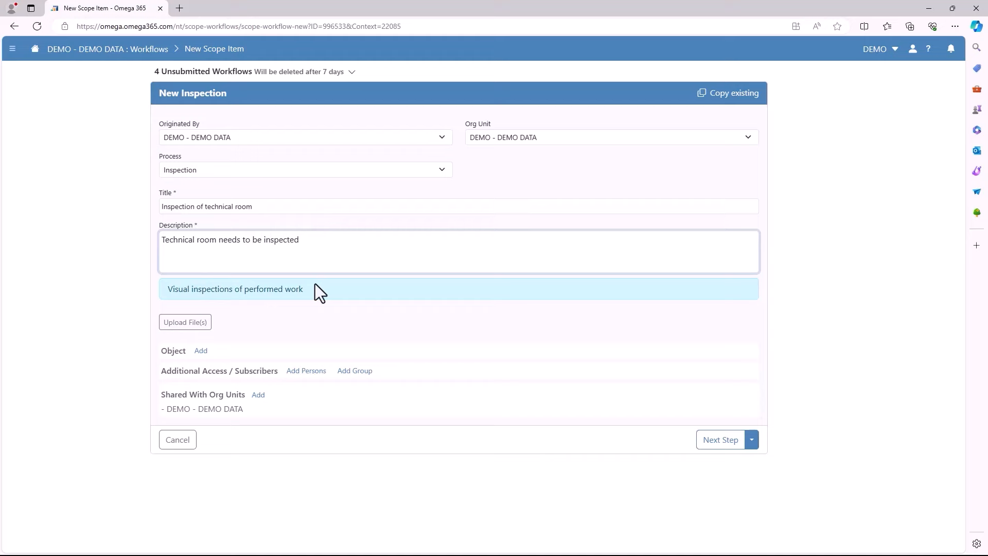
# Attach the screenshot from Downloads to the scope item
pyautogui.click(185, 322)
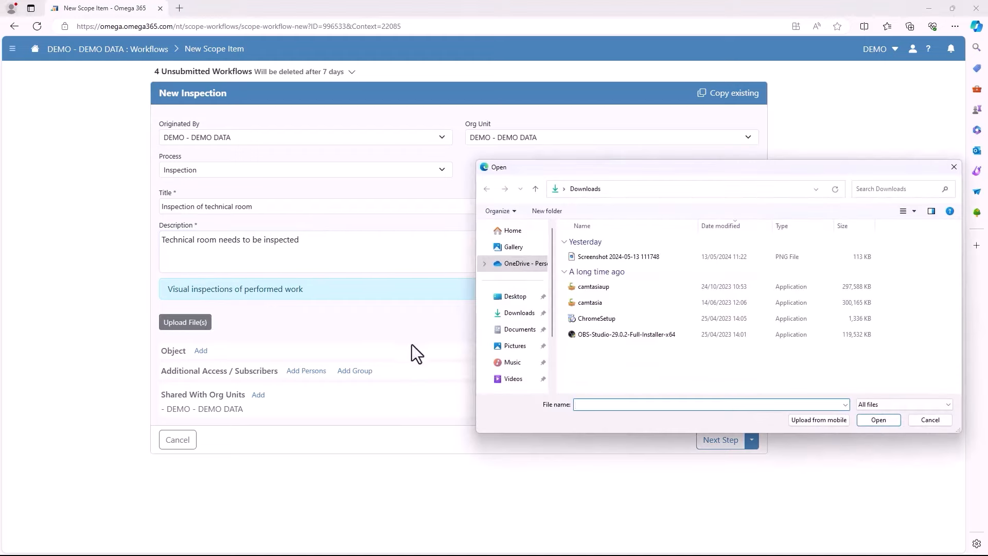
pyautogui.click(618, 256)
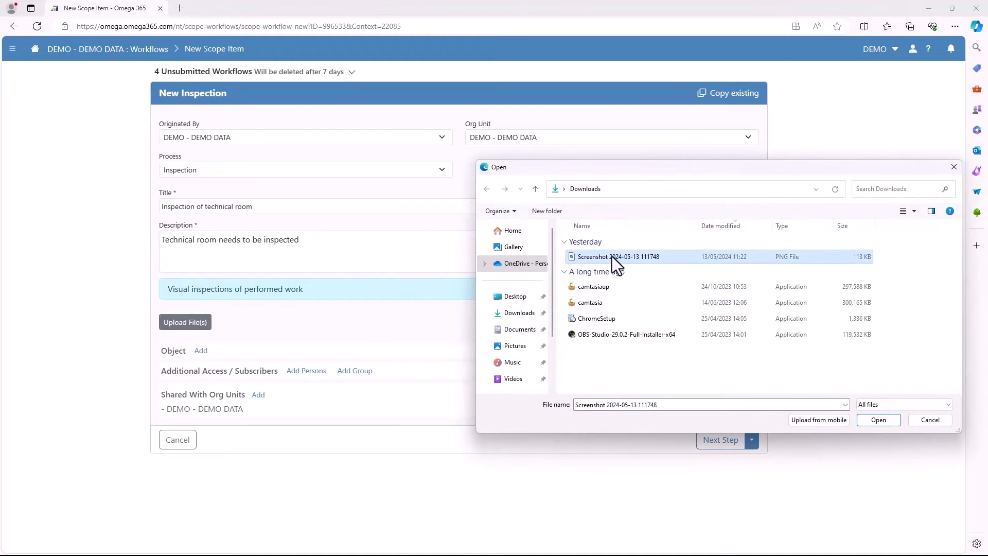
pyautogui.click(878, 420)
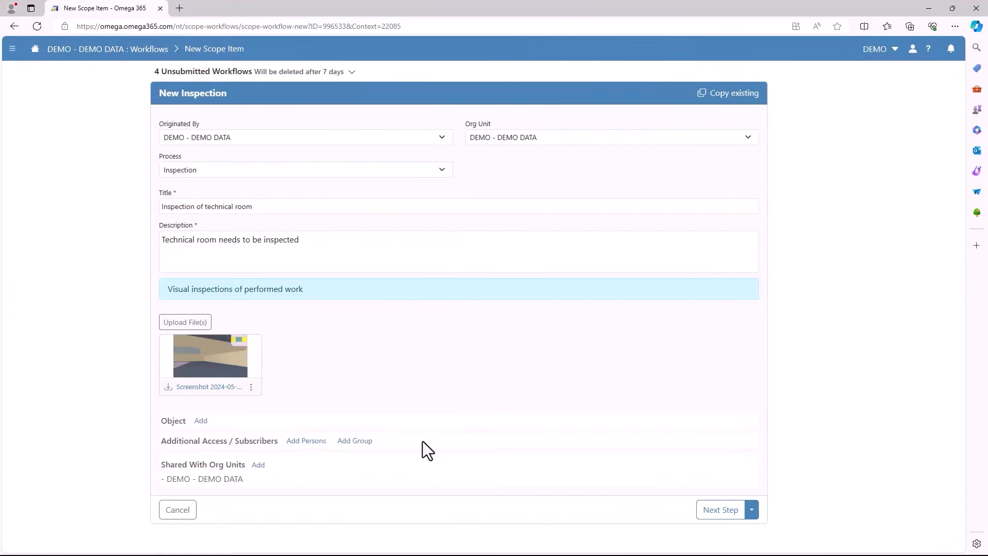
pyautogui.moveTo(306, 440)
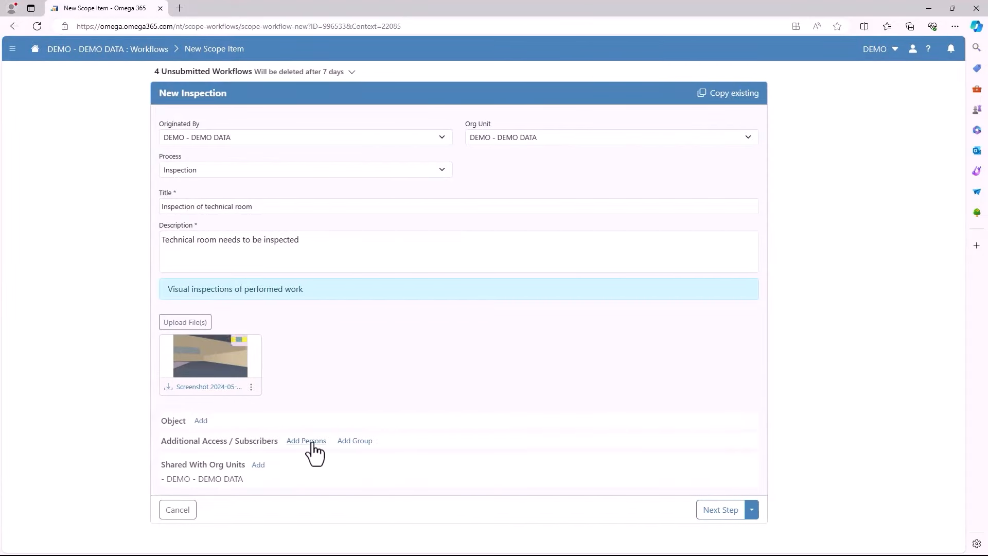
# Grant additional access to people, then advance the inspection and send the workflow to yourself
pyautogui.click(307, 440)
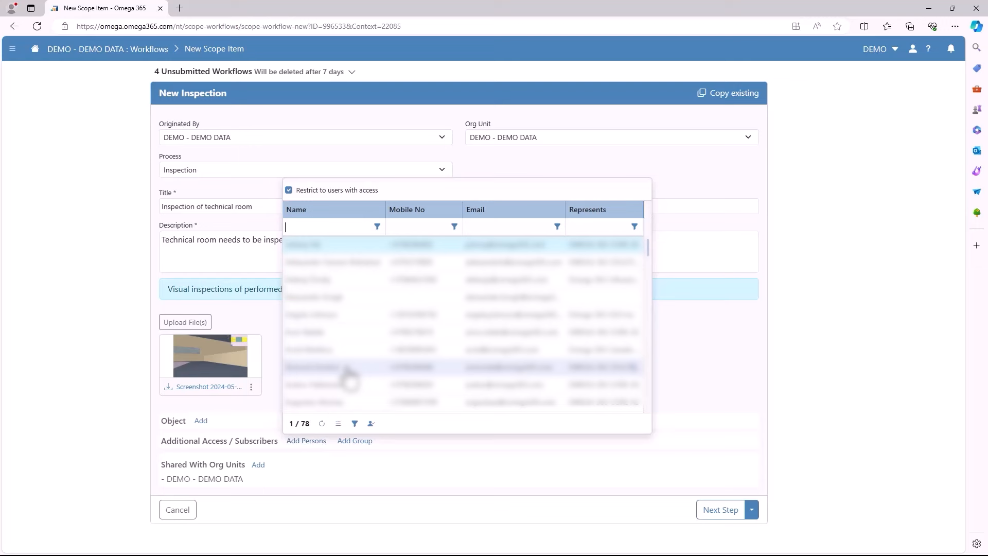
pyautogui.moveTo(356, 346)
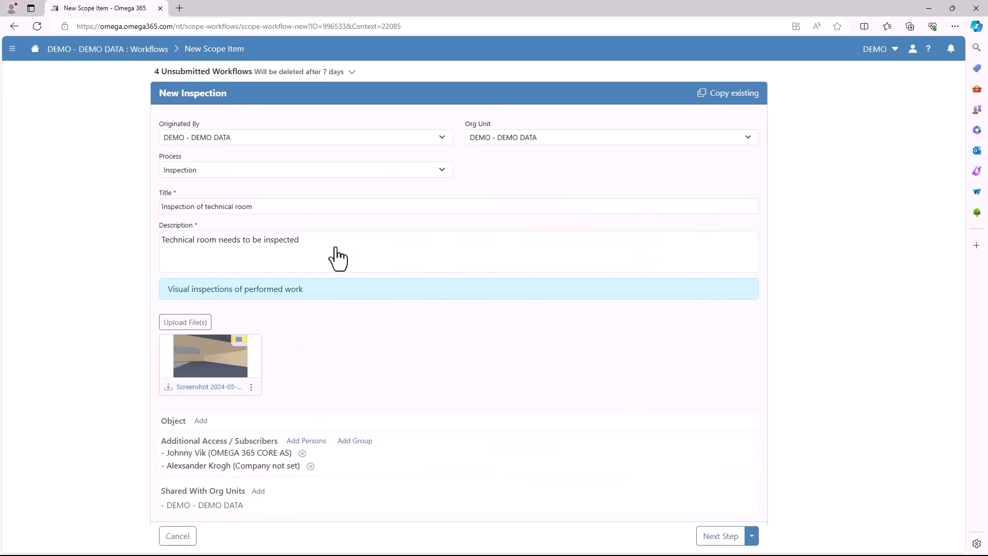
pyautogui.moveTo(351, 385)
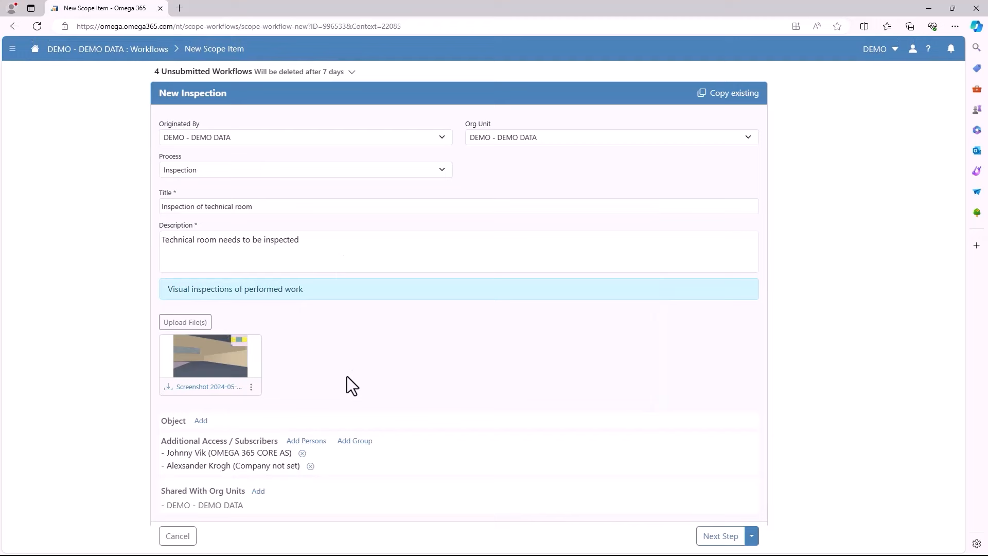
pyautogui.click(258, 491)
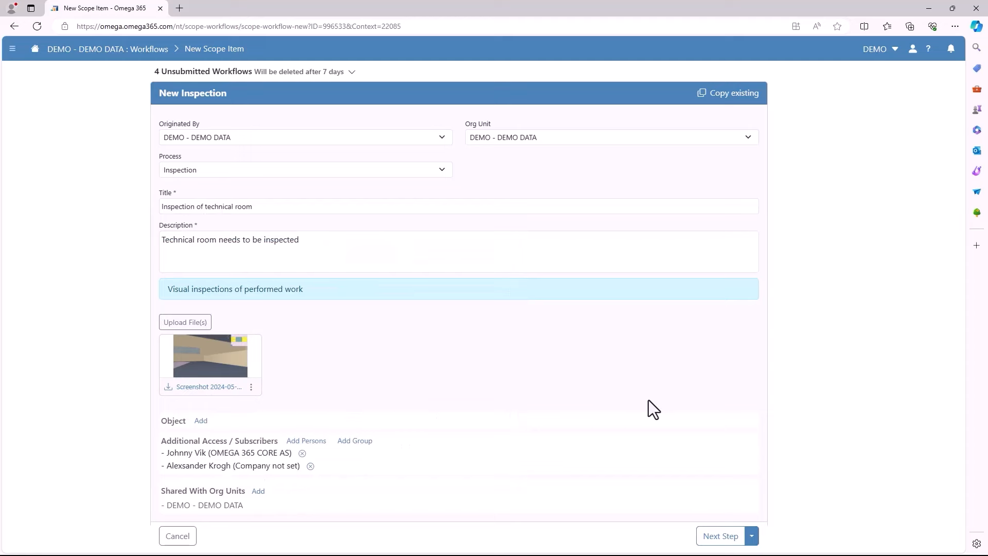
pyautogui.moveTo(686, 491)
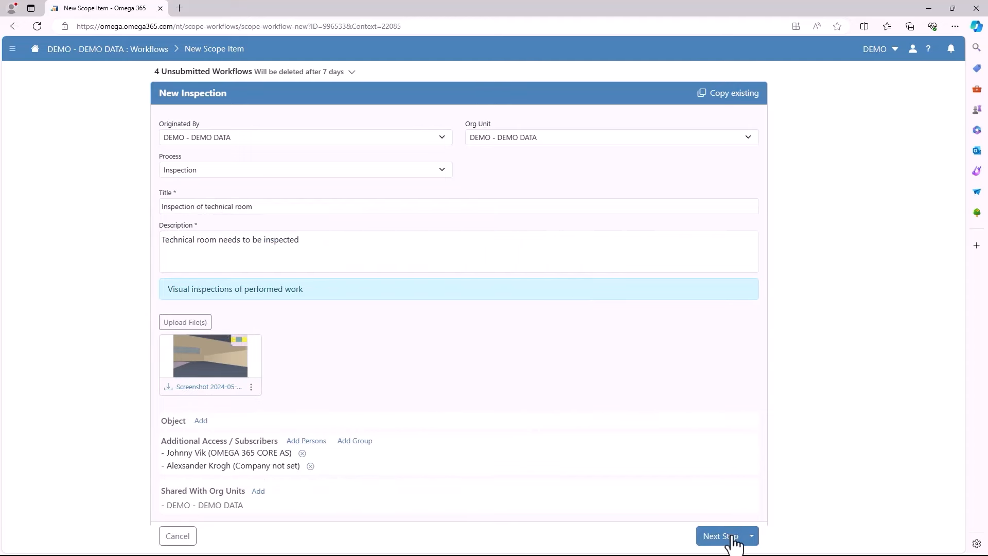
pyautogui.click(721, 536)
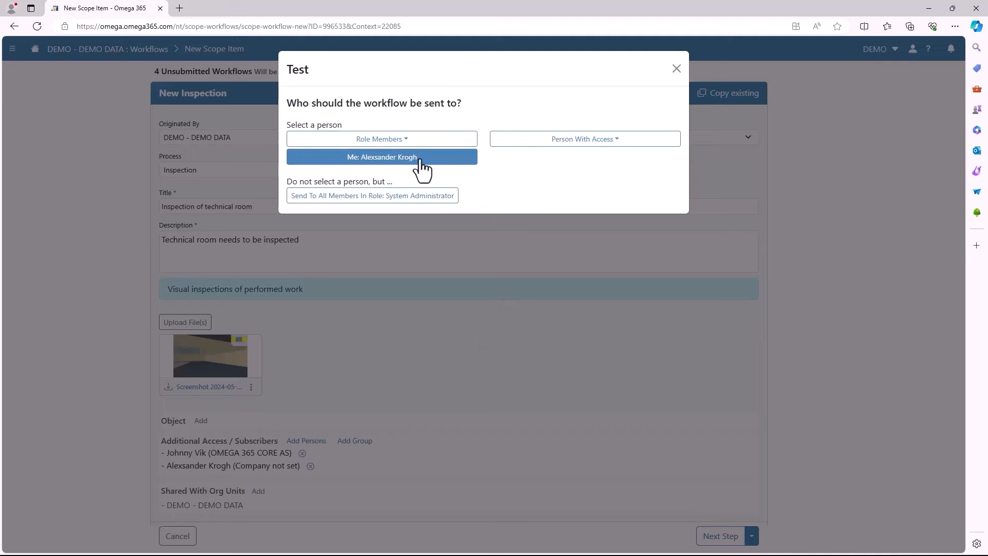
pyautogui.click(381, 157)
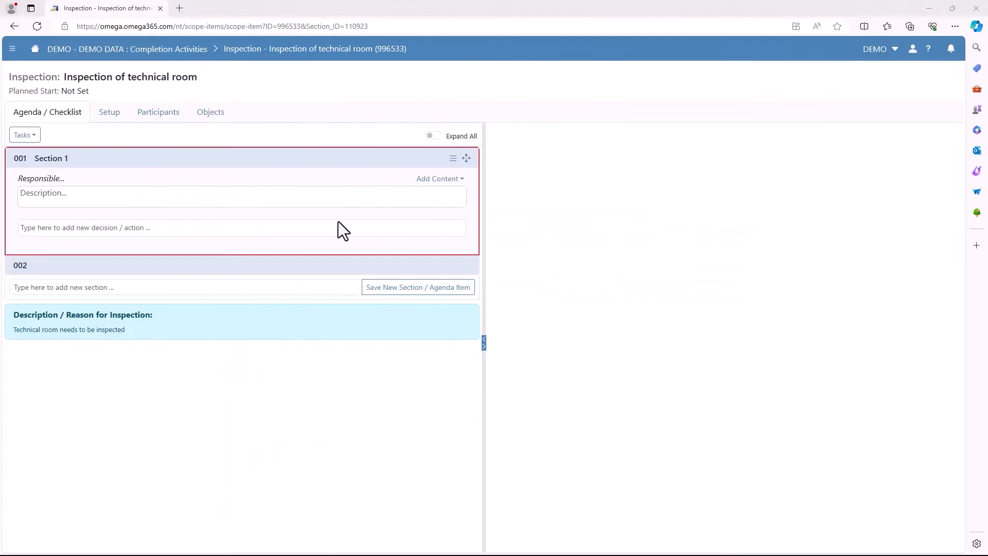
pyautogui.moveTo(284, 221)
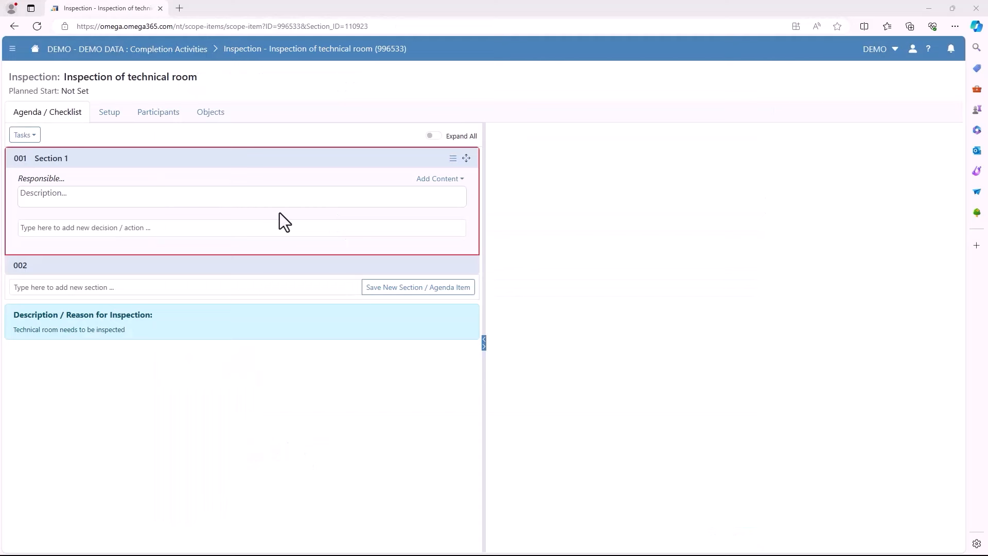
pyautogui.moveTo(121, 140)
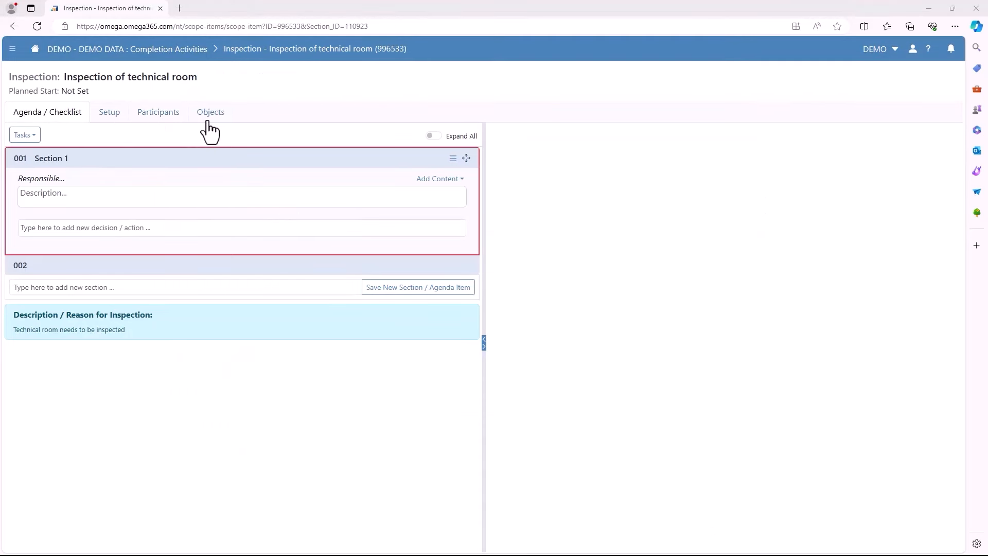
pyautogui.moveTo(100, 269)
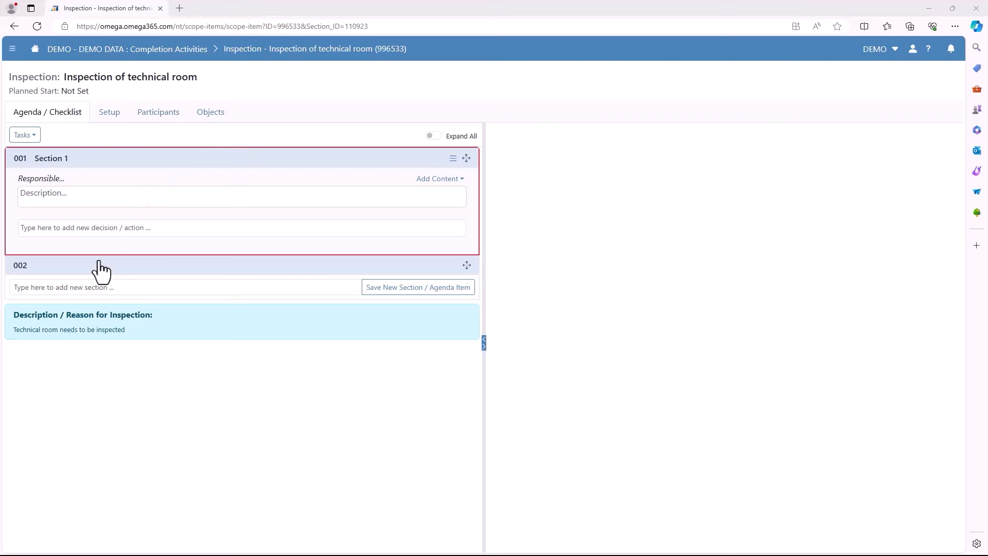
pyautogui.moveTo(105, 194)
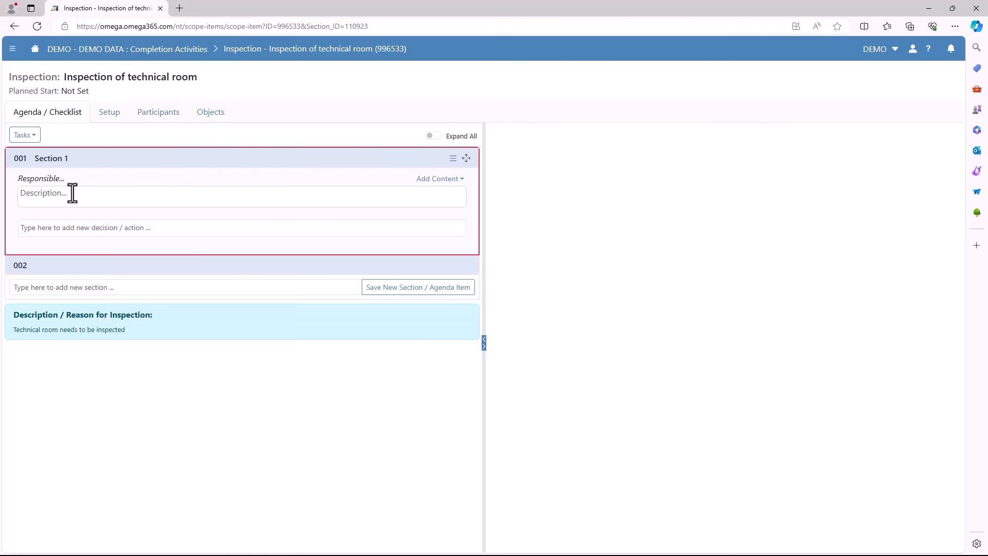
# Type 'Manufacturer' as Section 1's description
pyautogui.write('Manufactur')
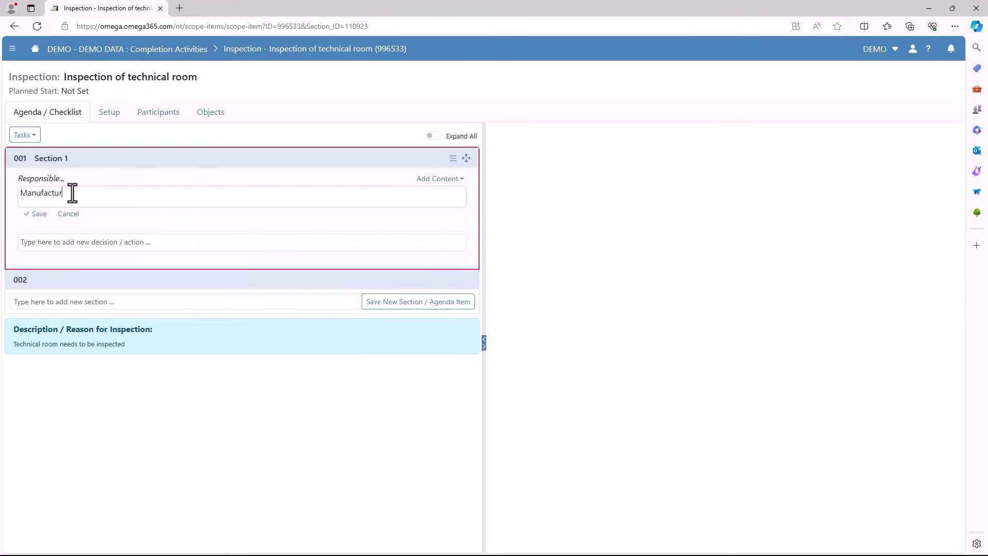
pyautogui.write('er')
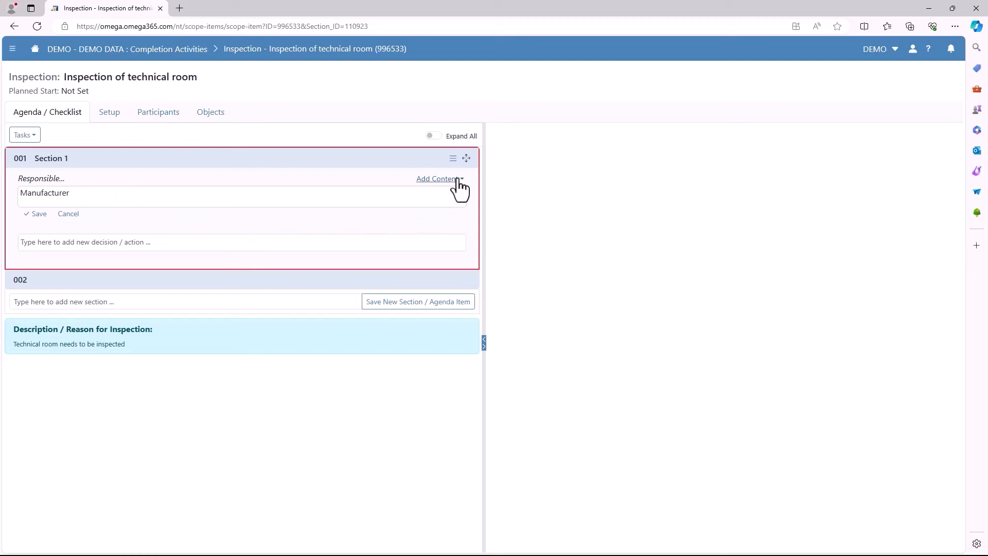
# Add the 'Testing by Manufacturer' library checklist to section 1 and start a new checklist row
pyautogui.click(438, 179)
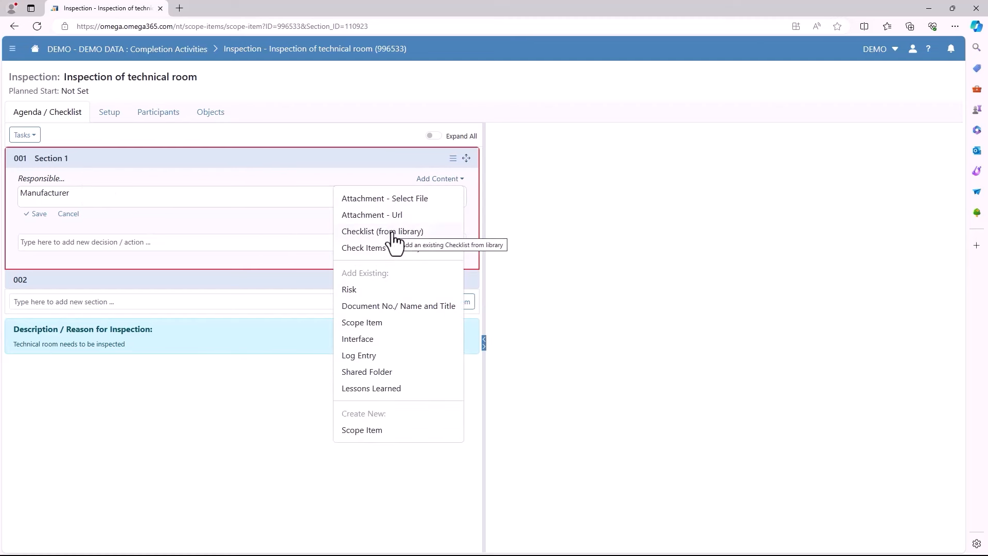
pyautogui.click(383, 231)
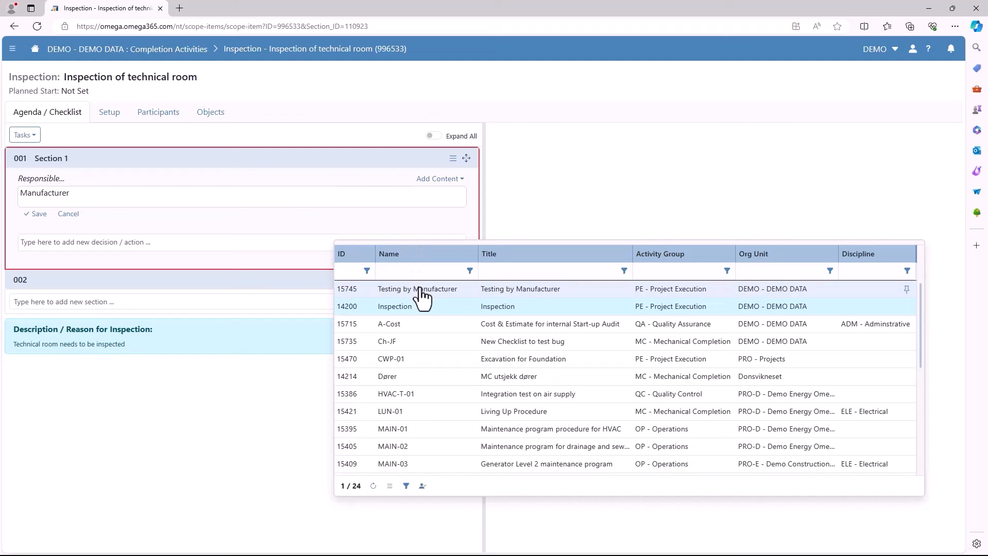
pyautogui.click(416, 289)
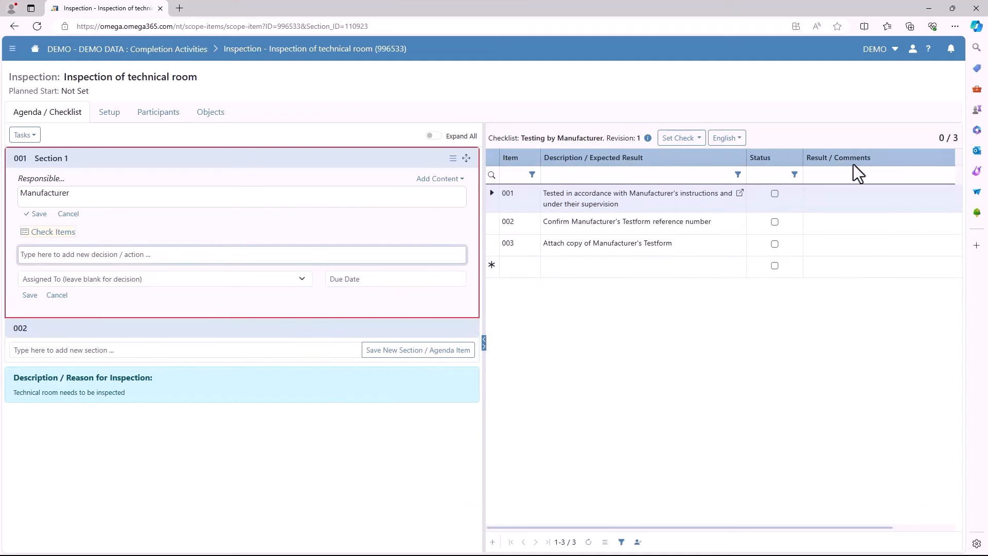
pyautogui.click(630, 264)
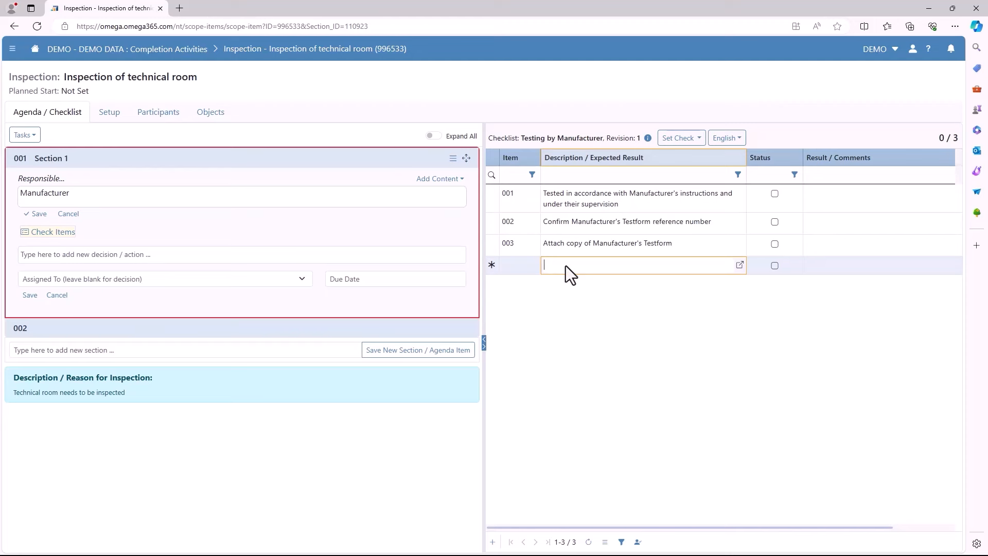
pyautogui.write('Manu')
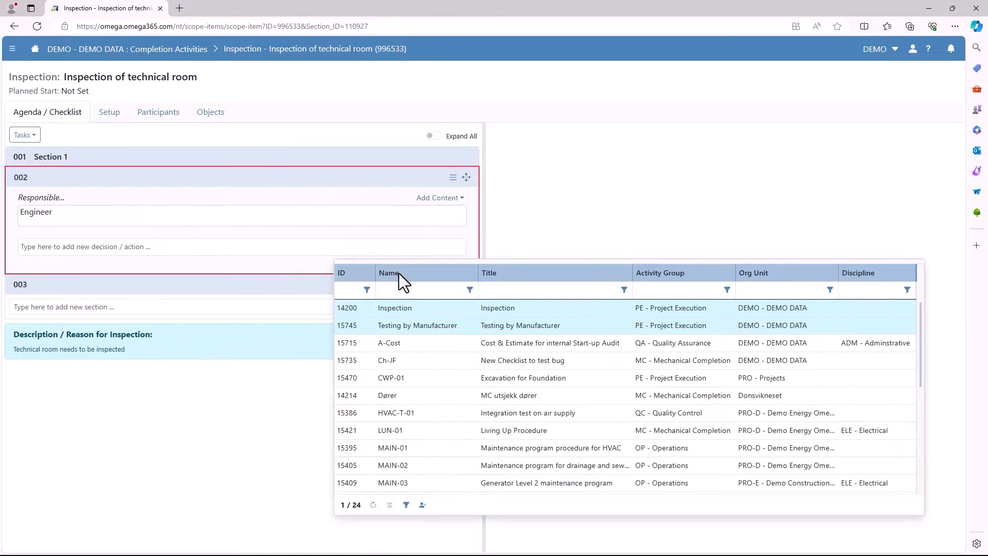
pyautogui.click(395, 308)
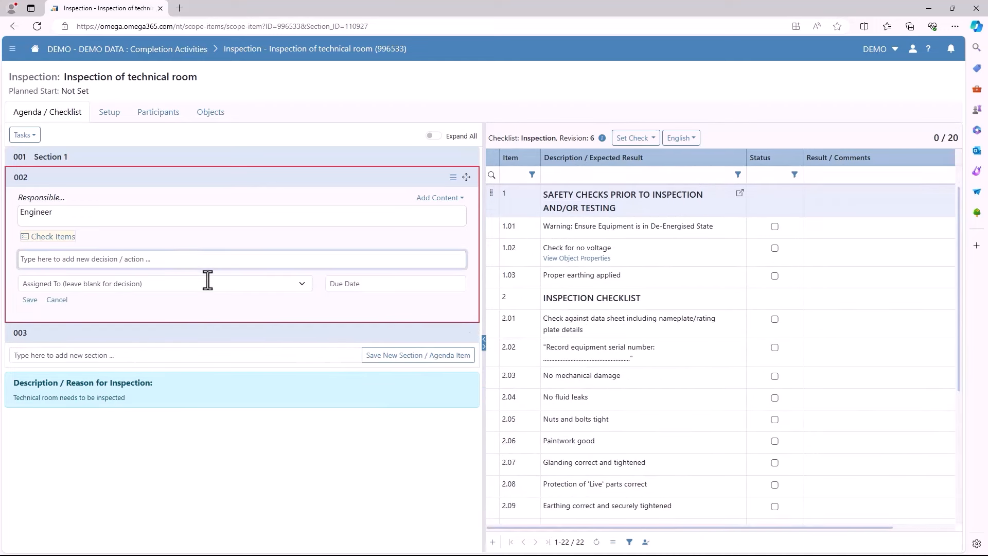
pyautogui.write('Engineer needs to')
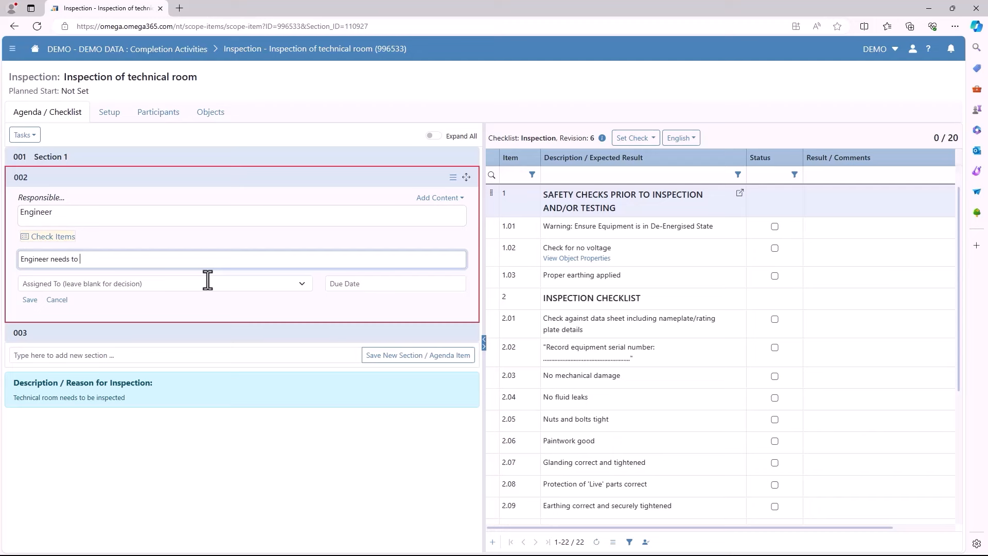
pyautogui.write('complete inspection')
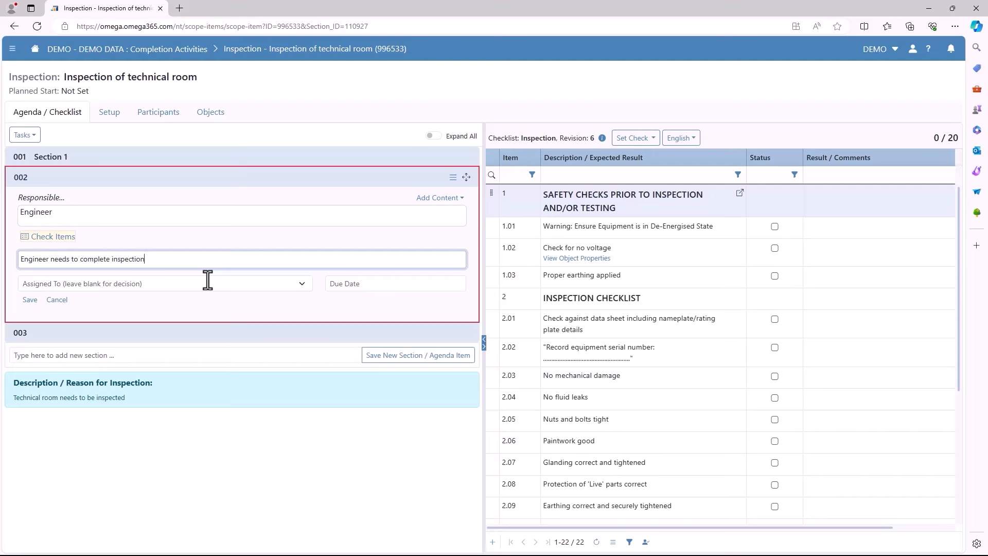
pyautogui.write('and checklist.')
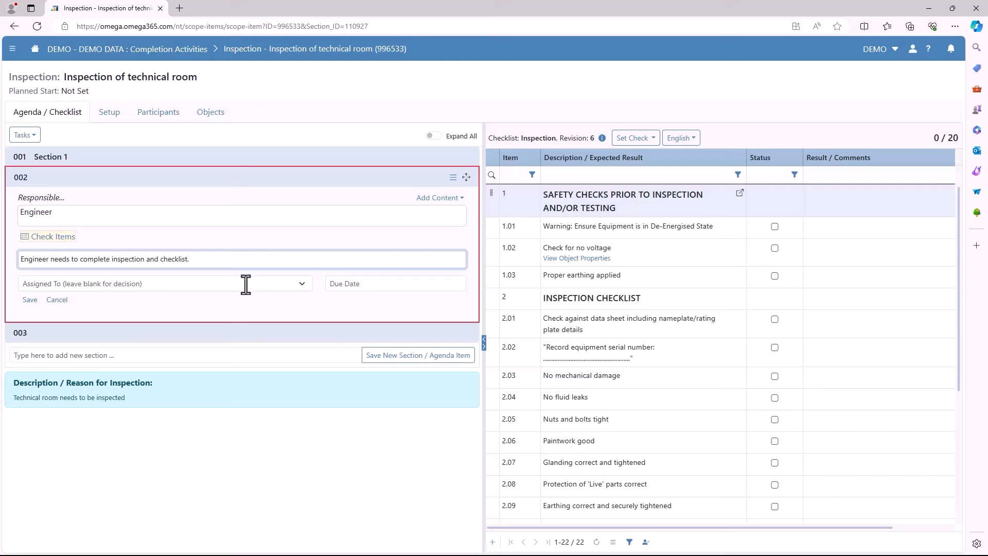
pyautogui.write('Alexsander Krogh')
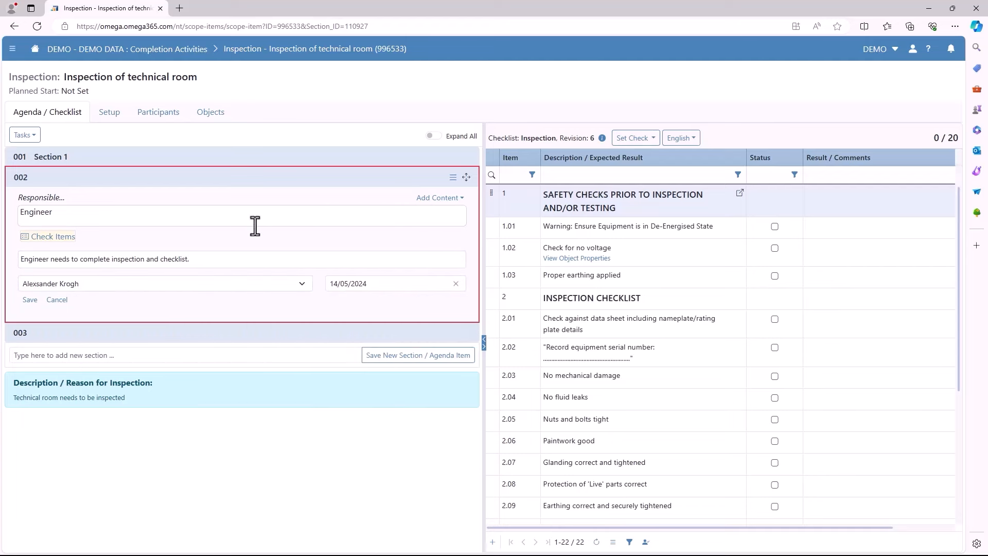
pyautogui.click(109, 111)
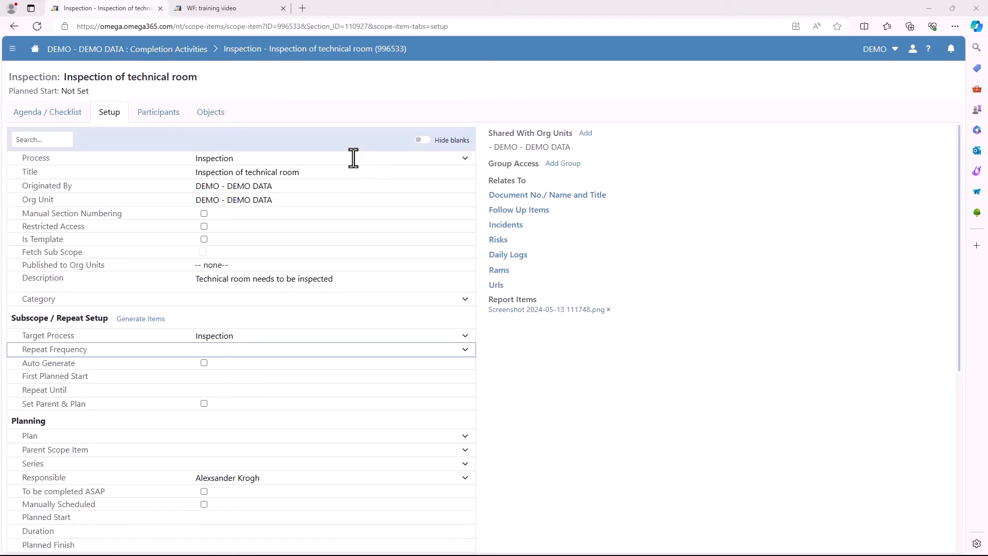
pyautogui.moveTo(357, 278)
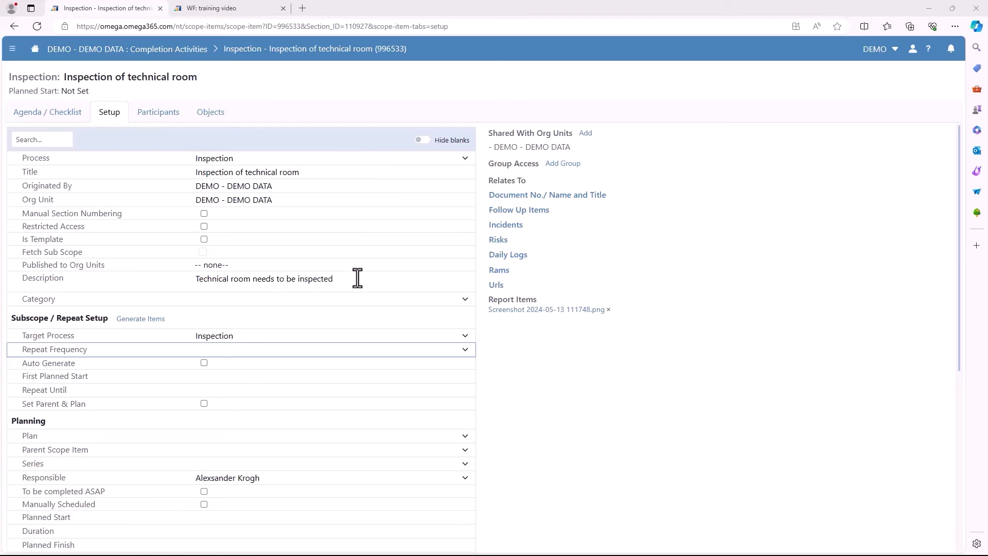
# Clear the Target Process value under Subscope / Repeat Setup on the Setup tab
pyautogui.scroll(-3)
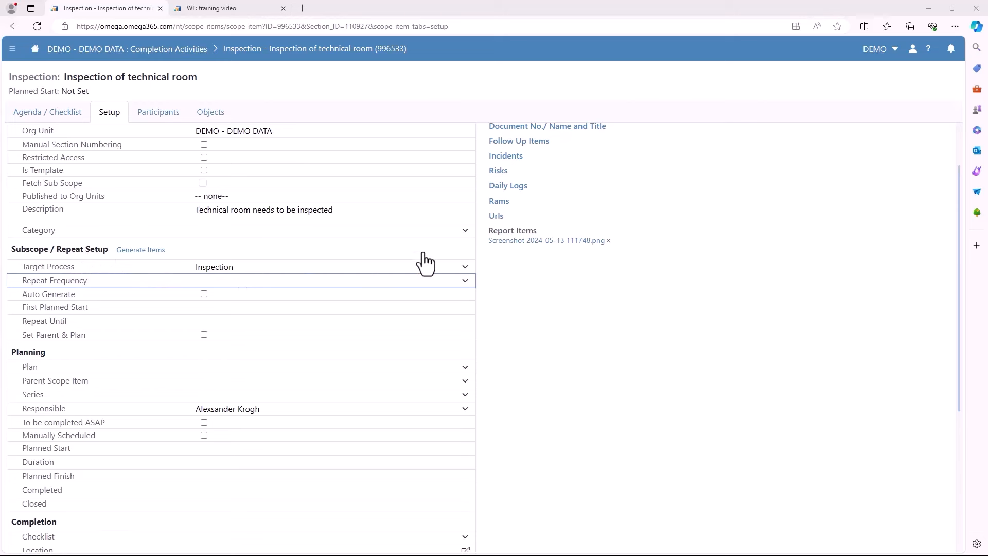
pyautogui.click(465, 266)
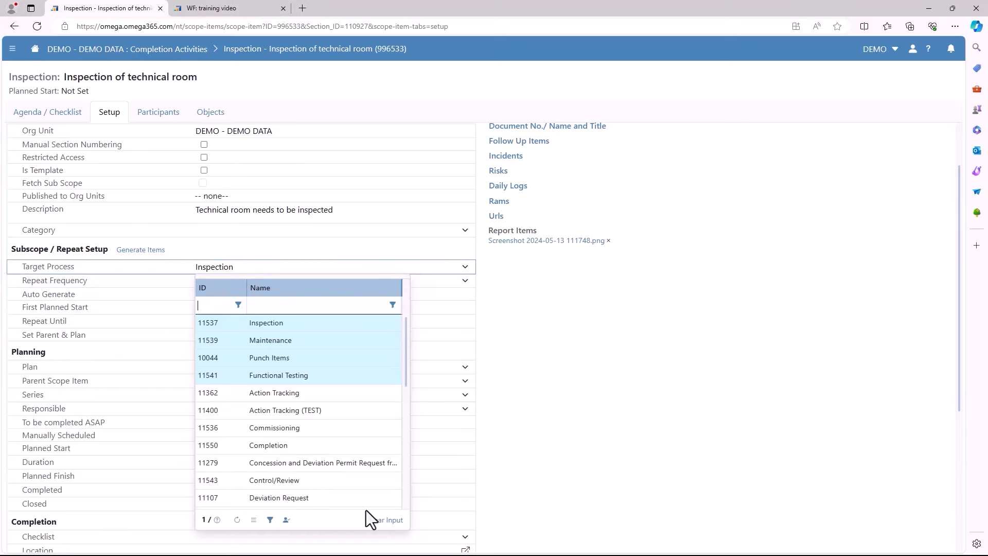
pyautogui.click(266, 323)
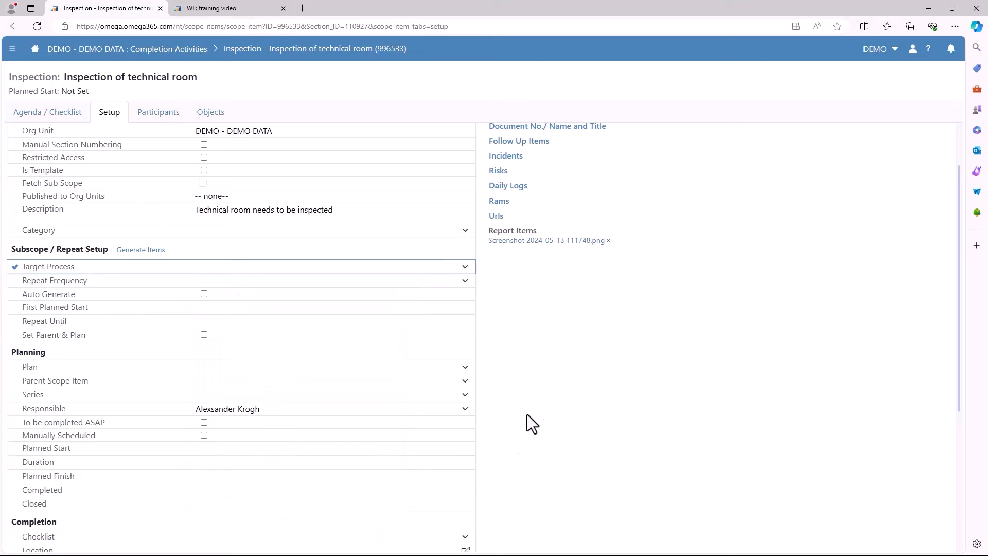
pyautogui.scroll(-3)
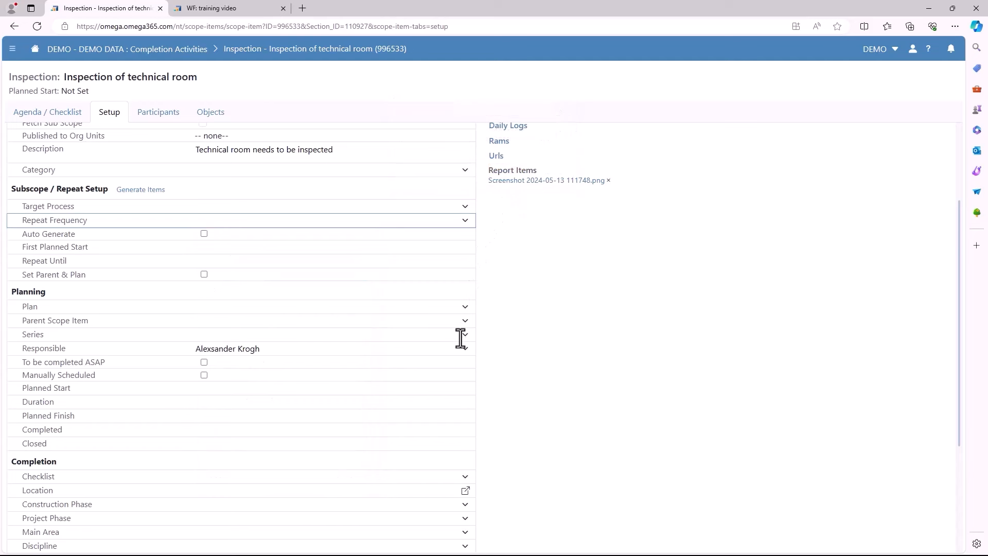
# Scroll through the Planning fields, focusing Plan, down to the Completion section
pyautogui.scroll(-3)
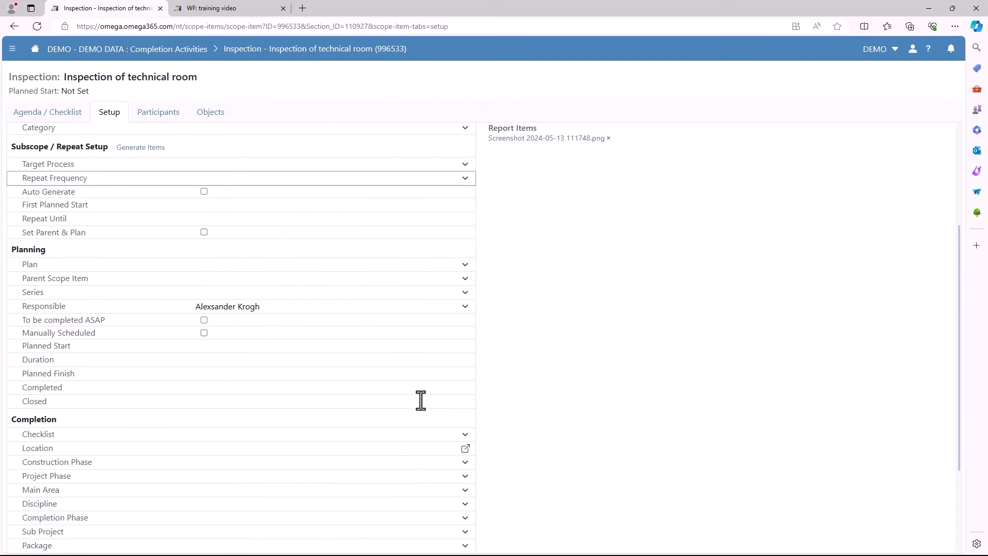
pyautogui.scroll(-3)
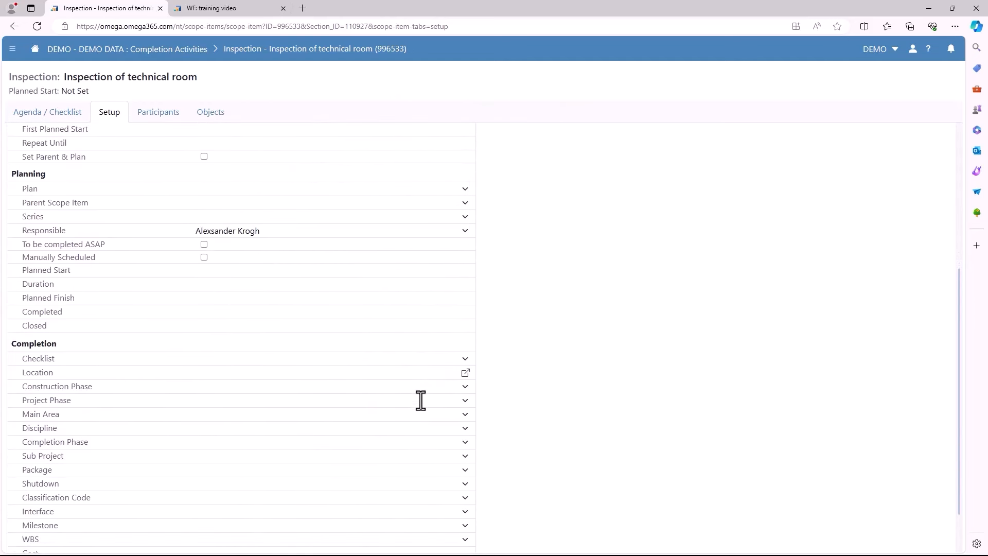
pyautogui.click(252, 188)
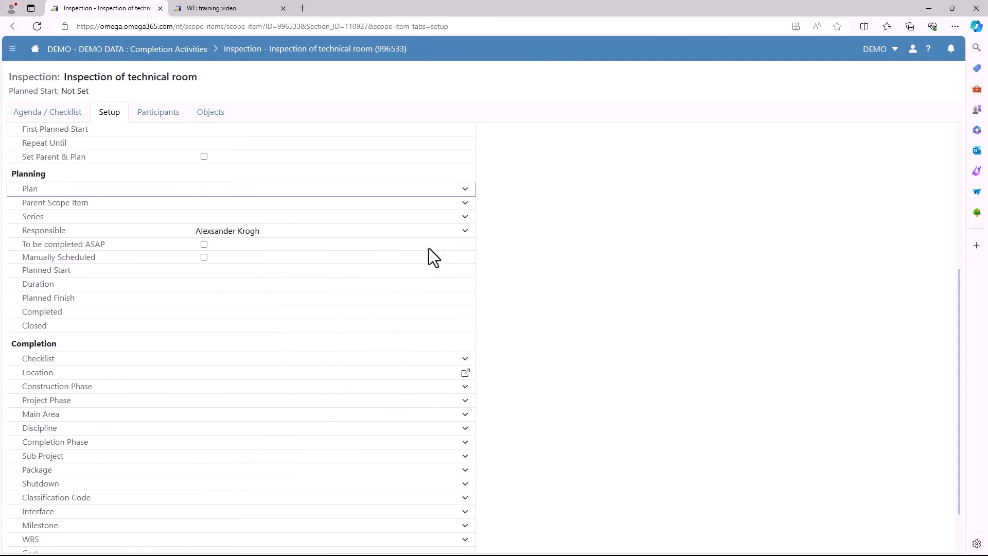
pyautogui.moveTo(397, 297)
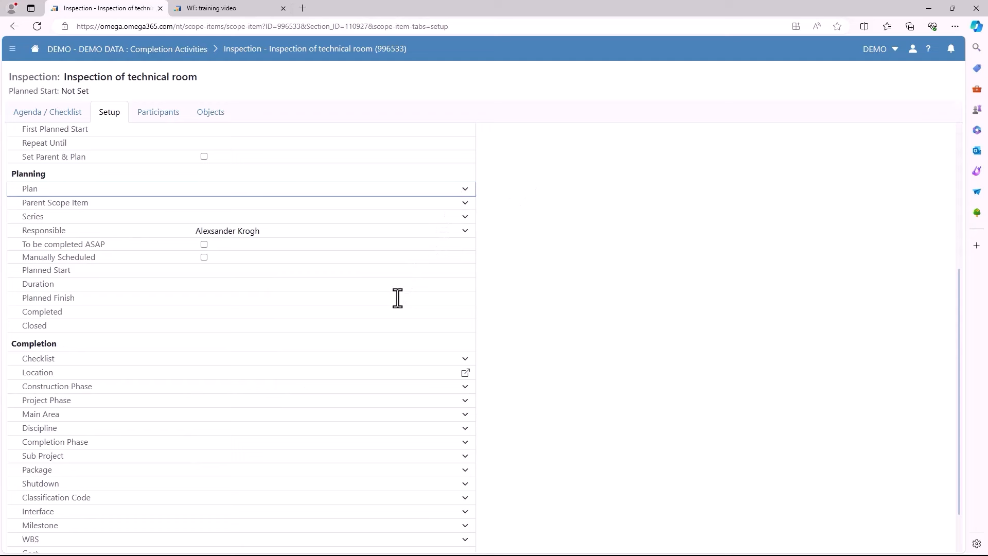
pyautogui.scroll(-3)
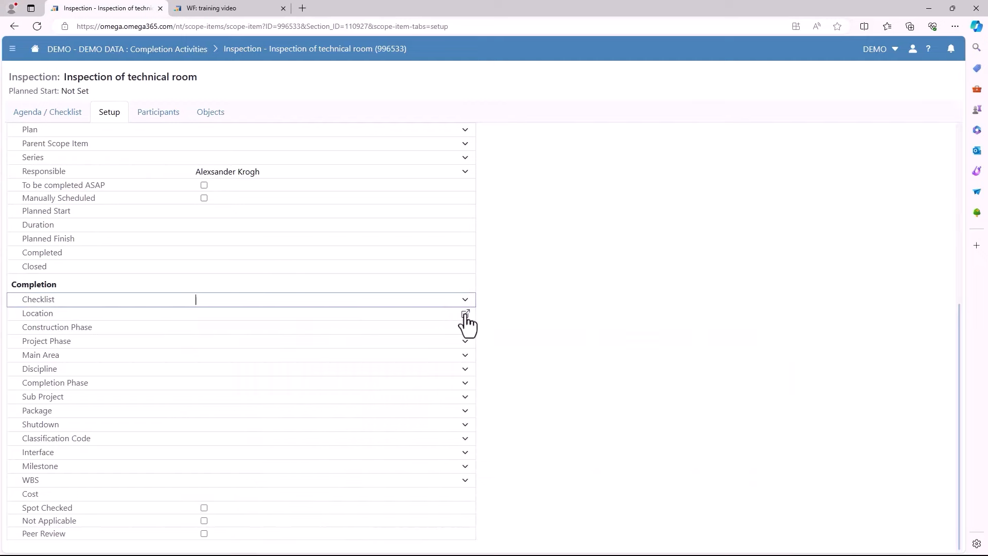
# Drop a location pin on the Omega AS building, dismiss the saving conflict, and close the map
pyautogui.click(464, 313)
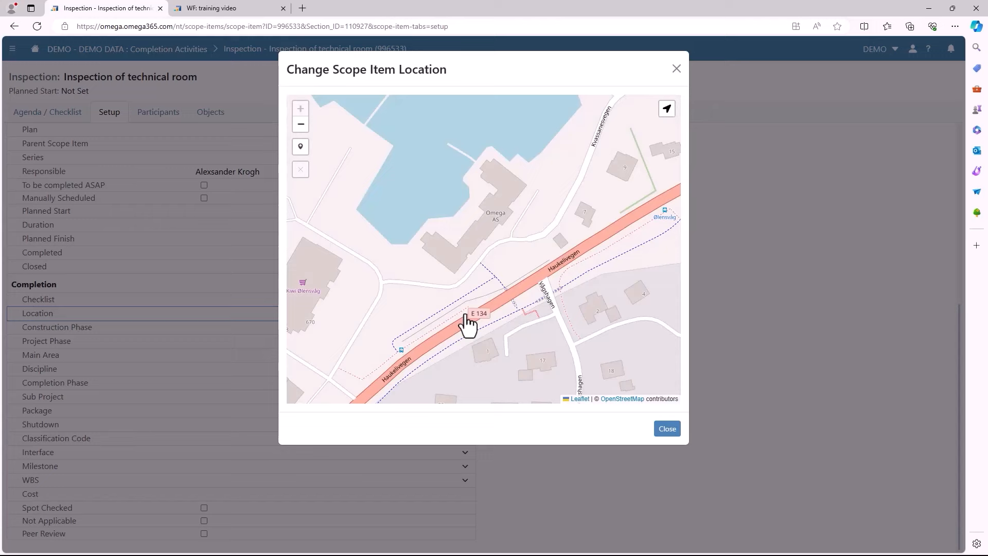
pyautogui.moveTo(300, 147)
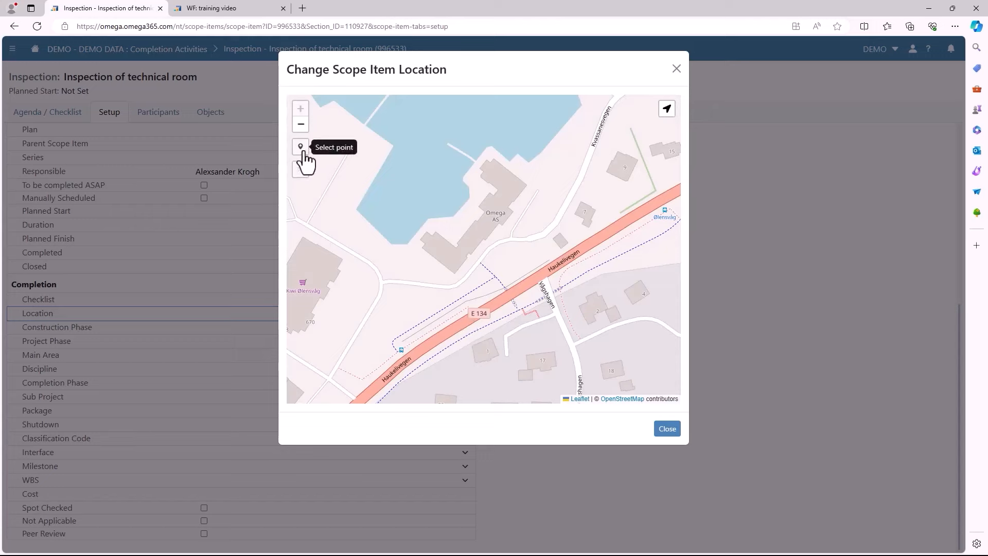
pyautogui.click(301, 146)
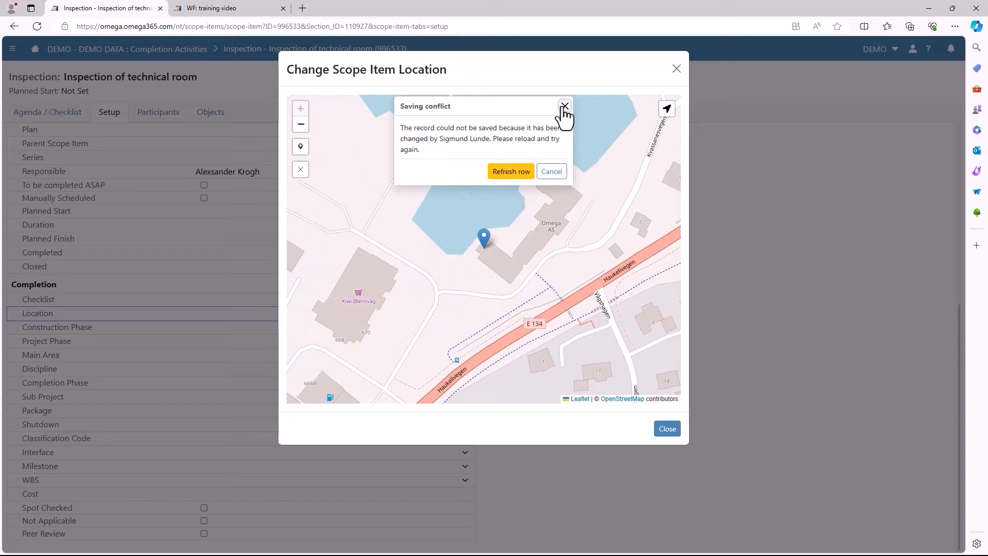
pyautogui.click(564, 105)
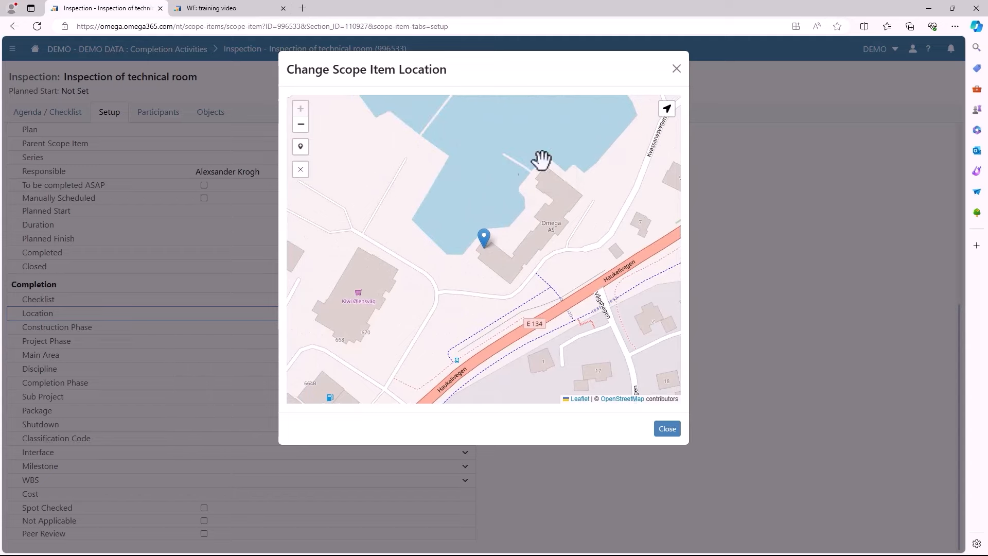
pyautogui.click(666, 428)
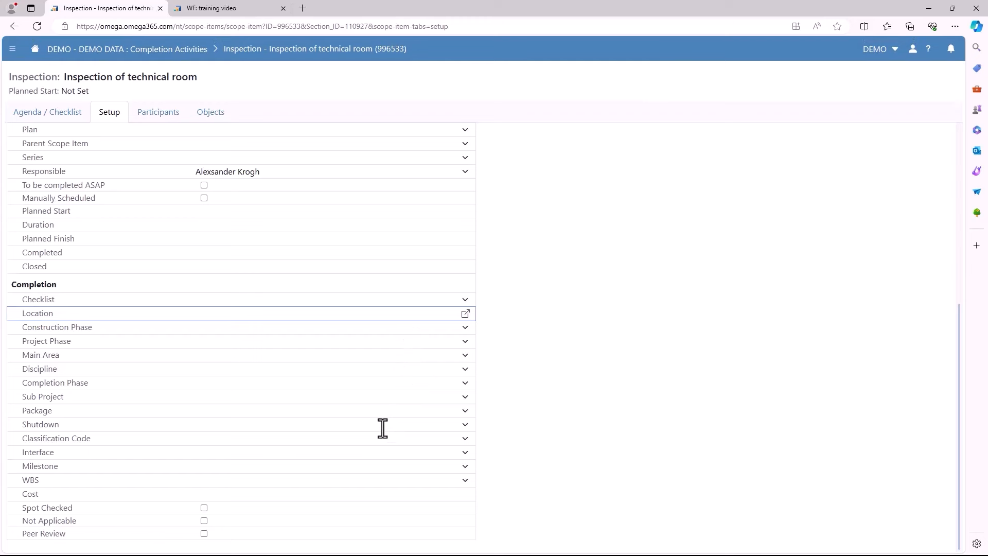
pyautogui.moveTo(516, 67)
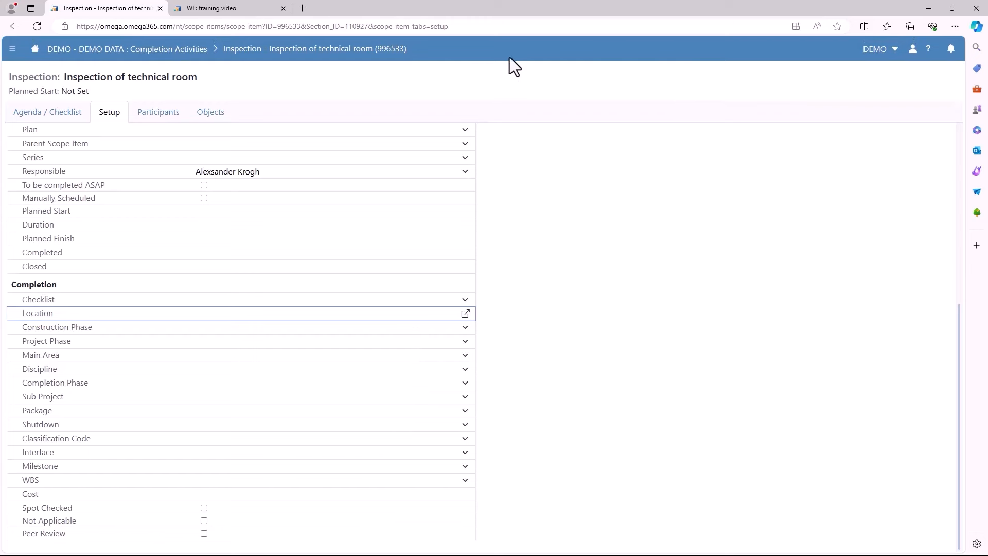
pyautogui.click(158, 111)
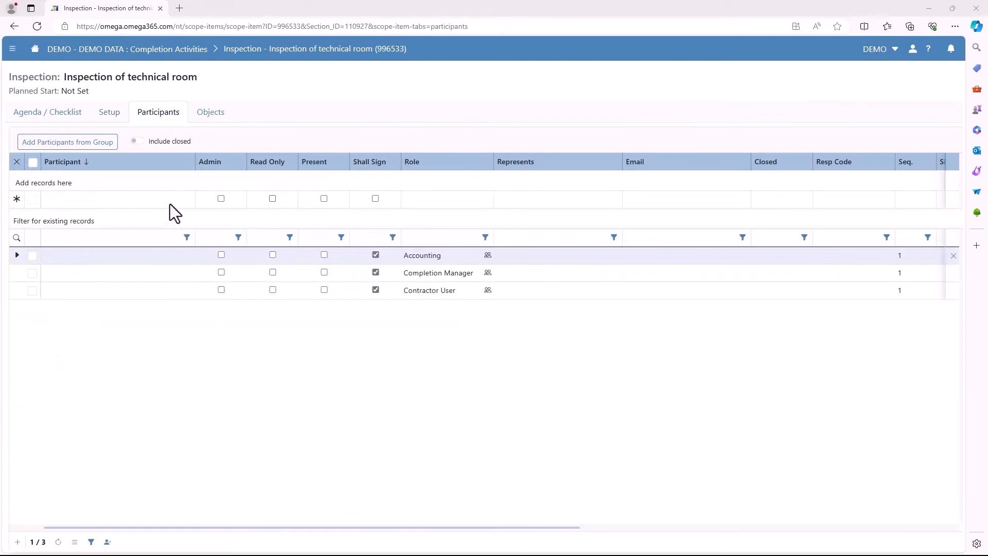
pyautogui.moveTo(127, 261)
pyautogui.write('j')
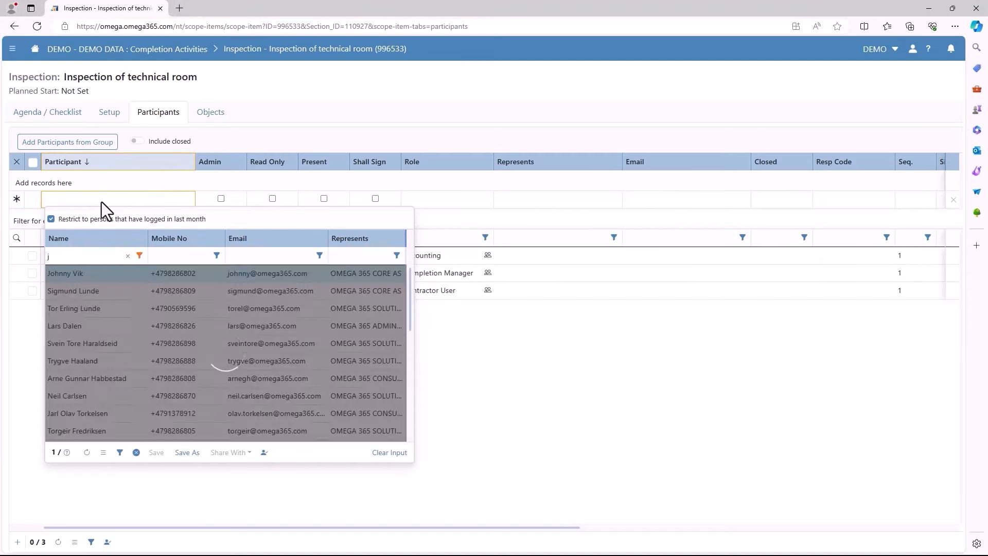
pyautogui.click(64, 273)
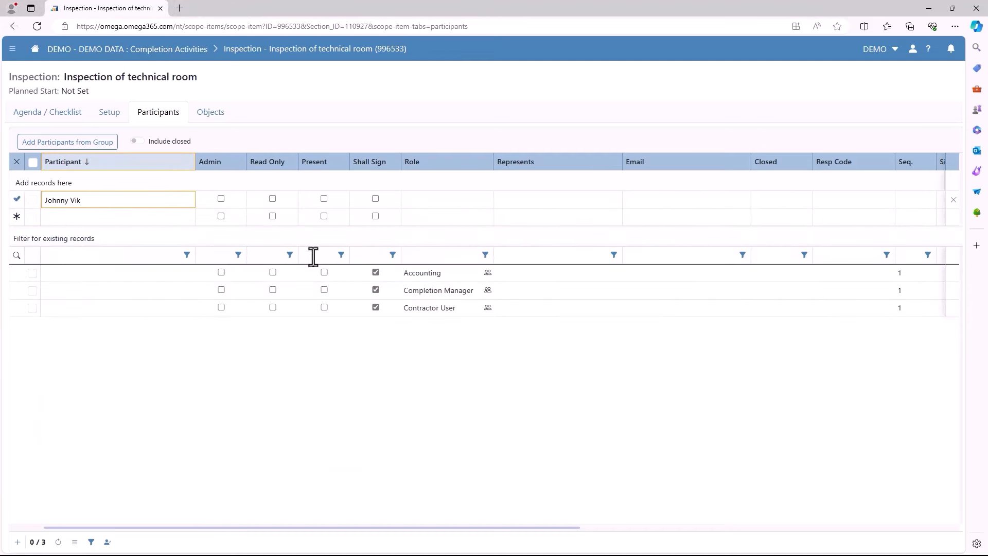
pyautogui.click(376, 199)
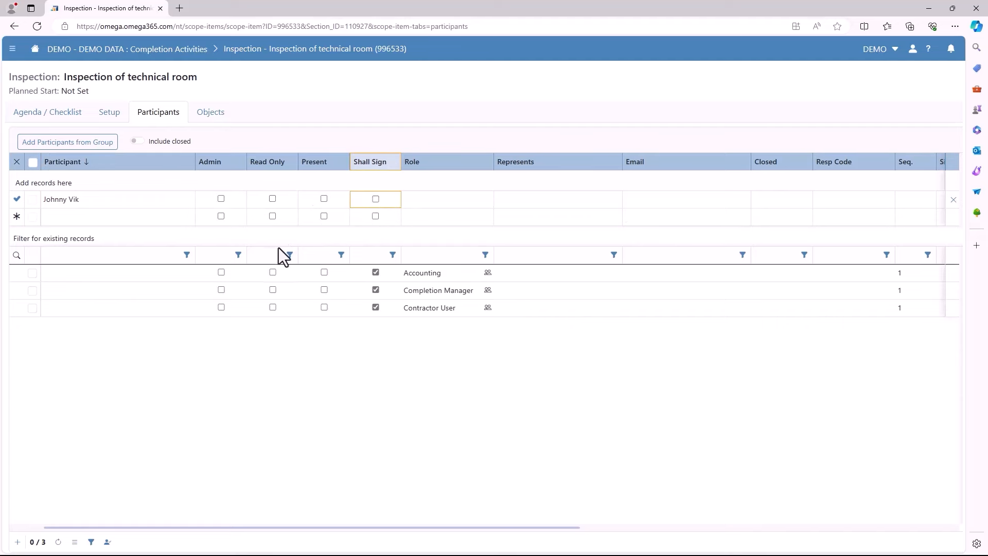
pyautogui.click(210, 112)
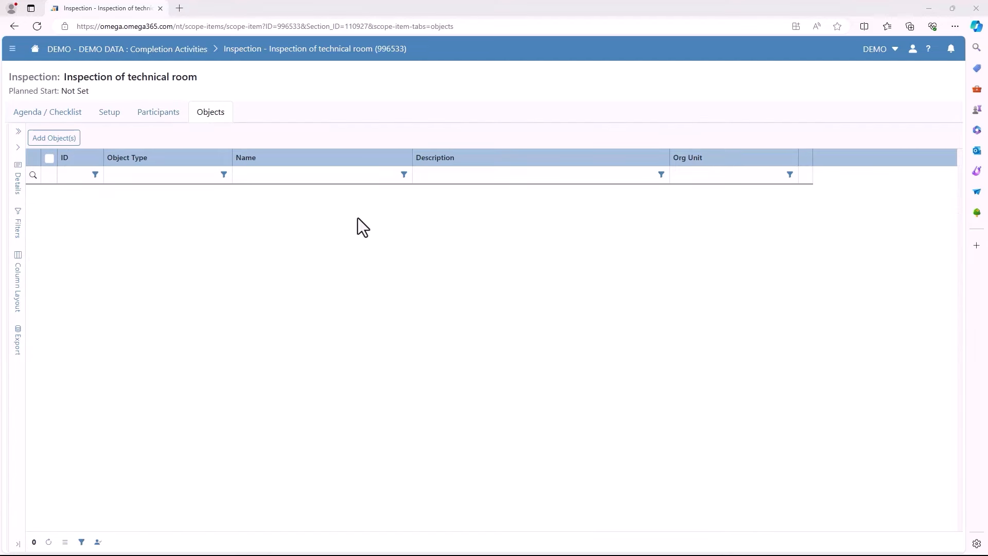
pyautogui.moveTo(214, 210)
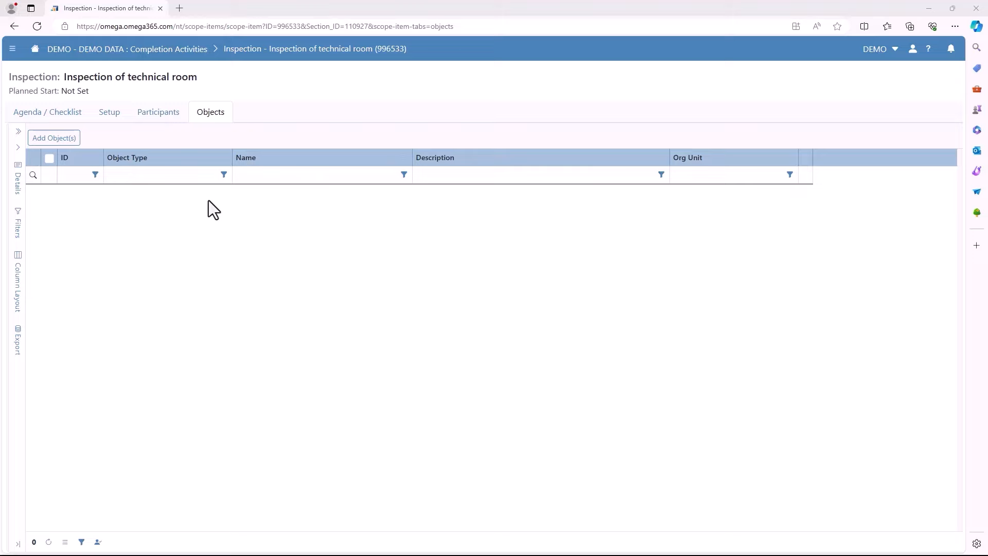
# Attach the Floor 1 object to the inspection, then view and collapse its details
pyautogui.click(54, 137)
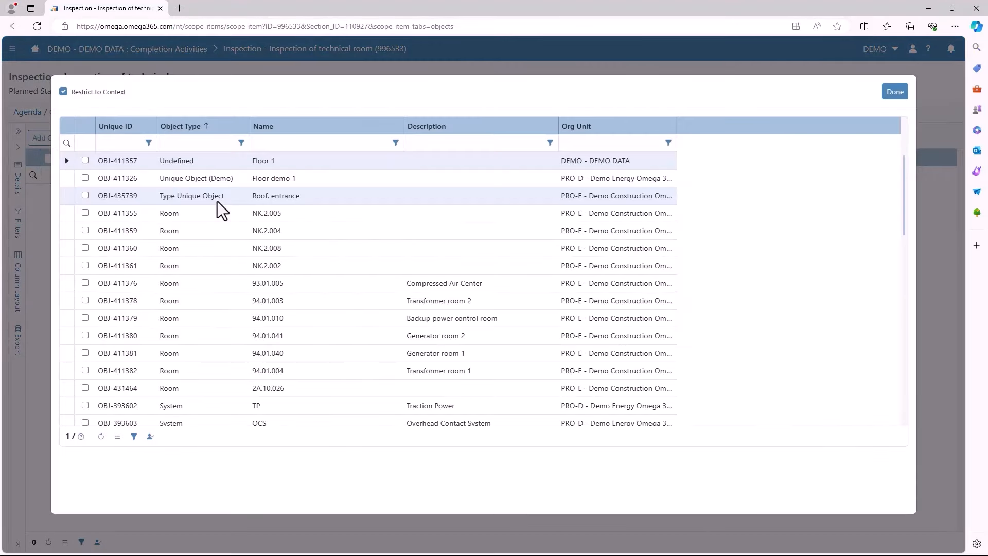
pyautogui.click(177, 160)
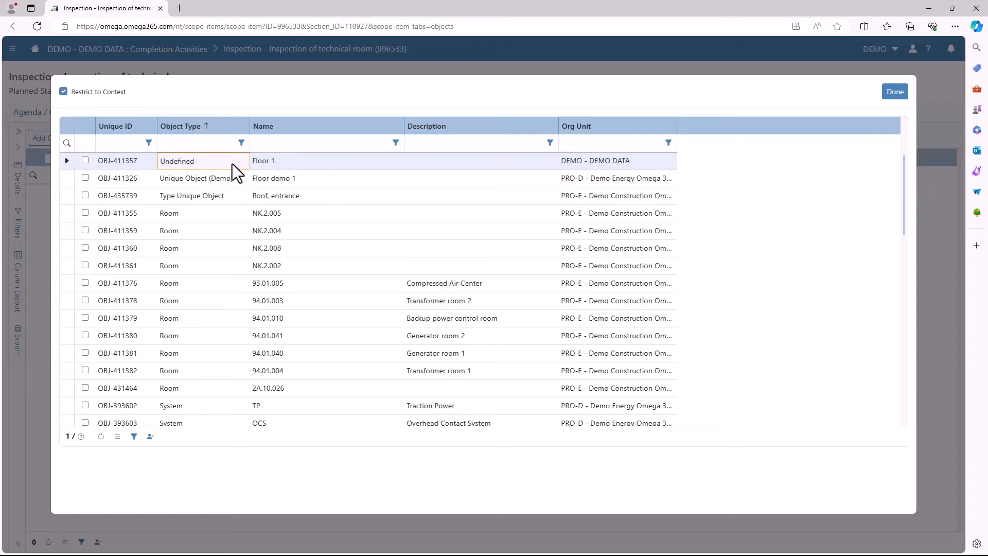
pyautogui.click(85, 160)
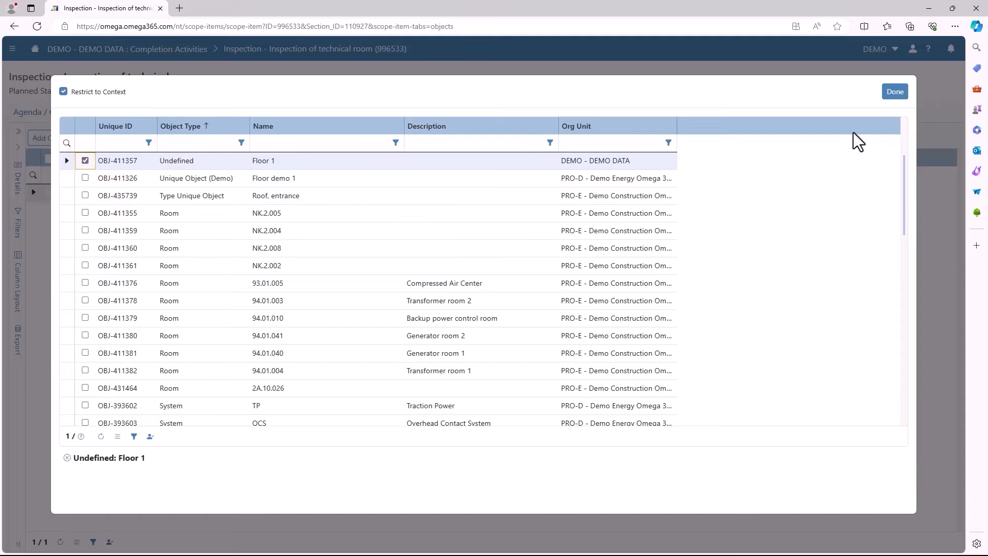
pyautogui.click(895, 92)
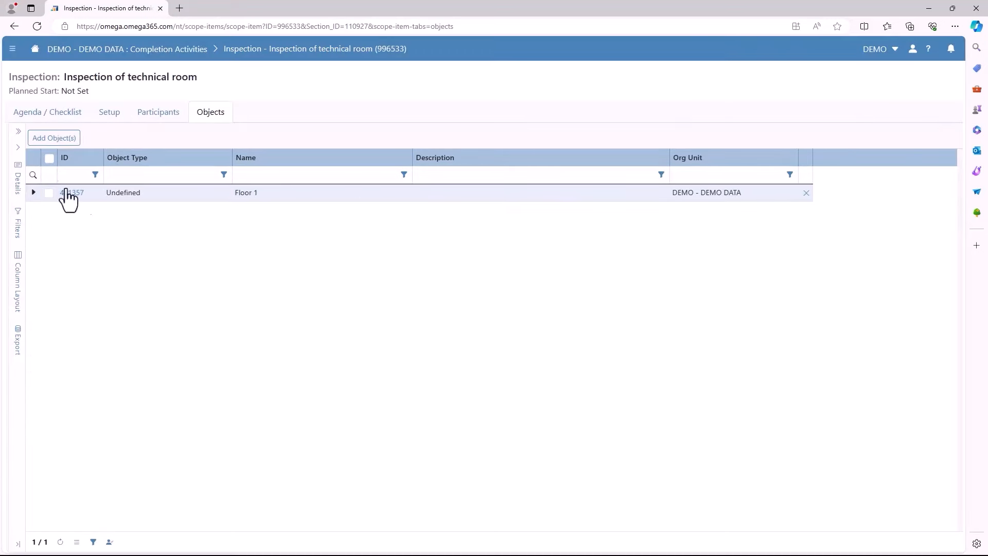
pyautogui.click(72, 192)
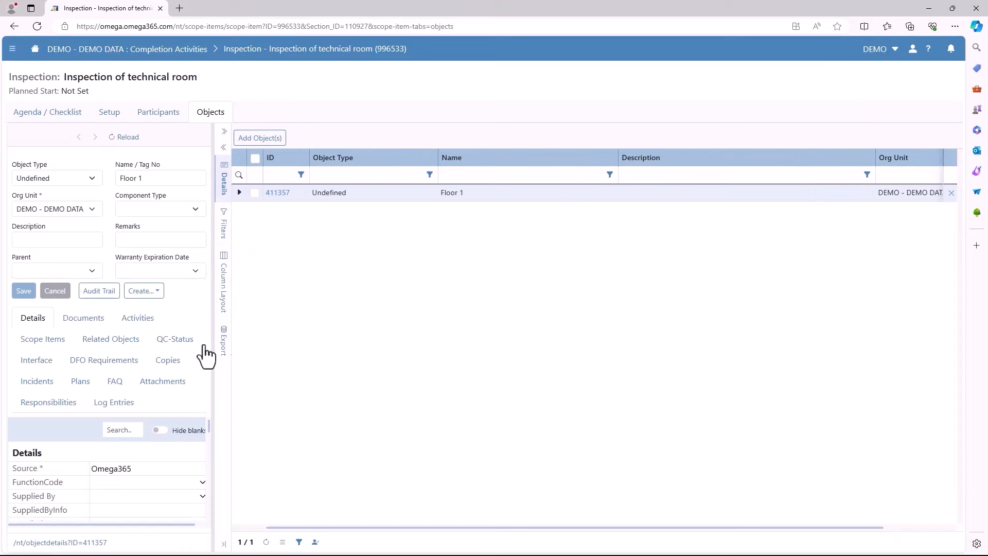
pyautogui.moveTo(225, 154)
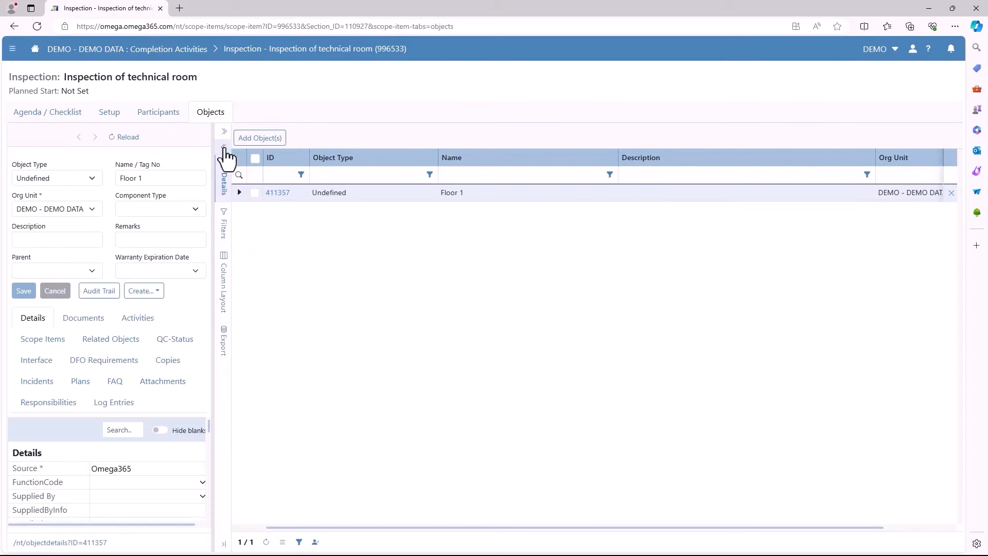
pyautogui.click(224, 131)
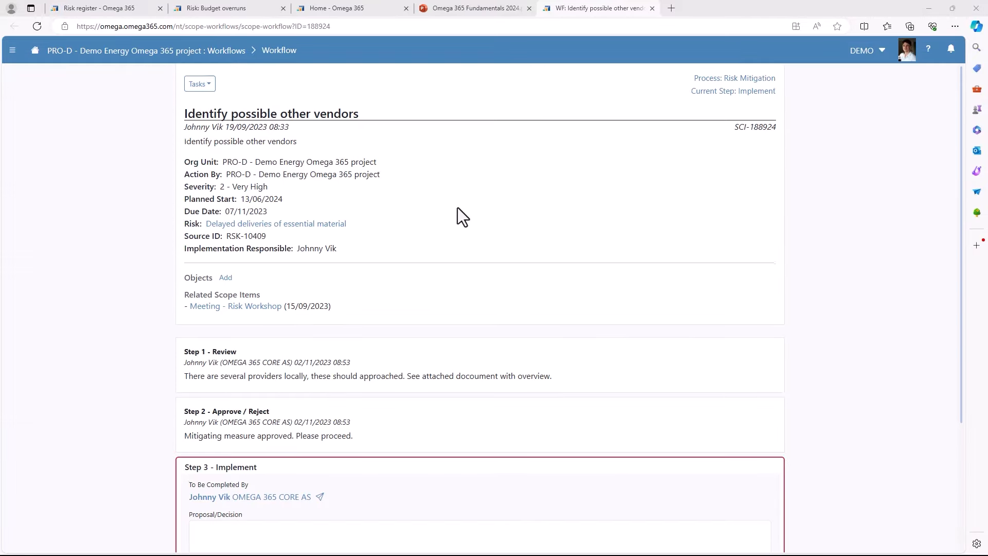
# Open Set Location On Map for the 'Identify possible other vendors' workflow and start placing a point
pyautogui.scroll(-3)
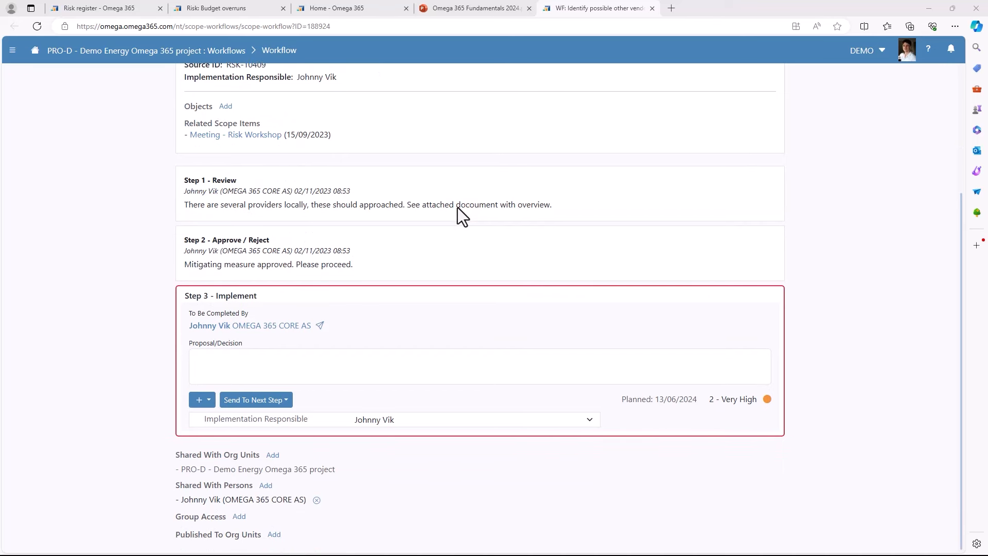
pyautogui.moveTo(359, 342)
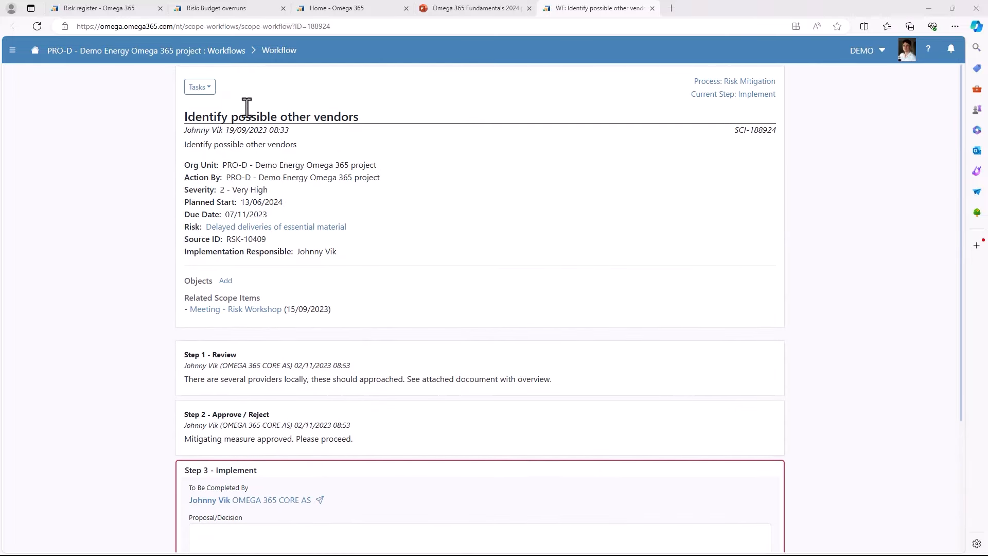
pyautogui.click(199, 86)
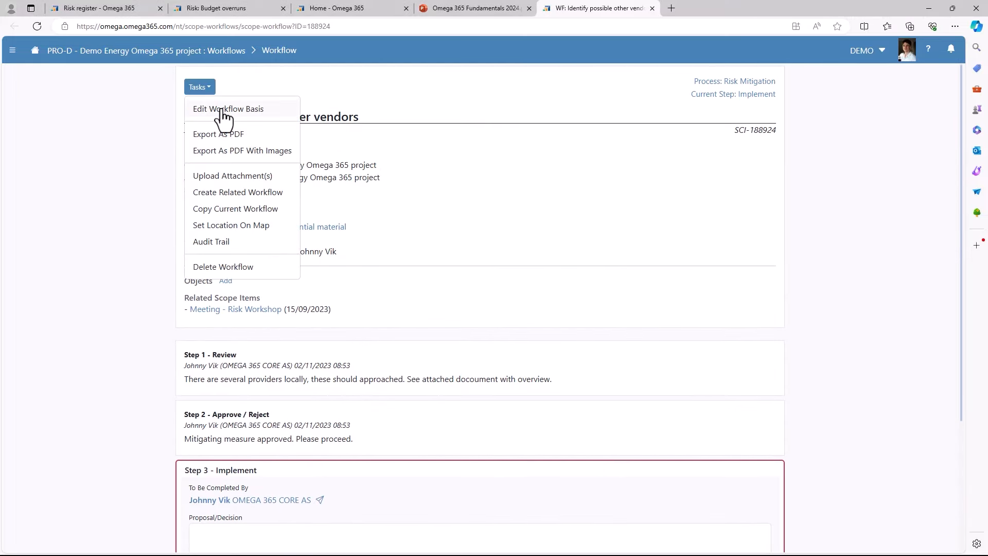
pyautogui.moveTo(224, 182)
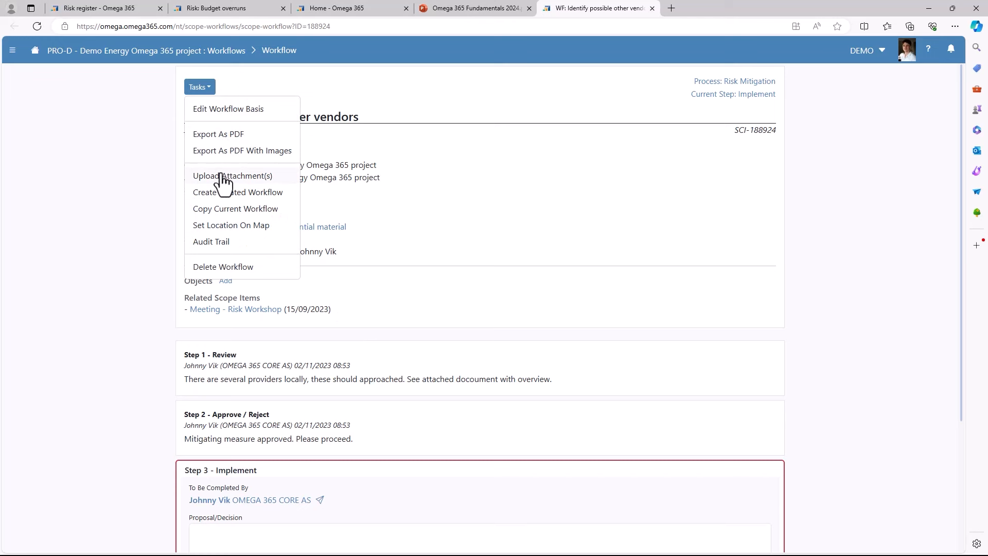
pyautogui.moveTo(235, 209)
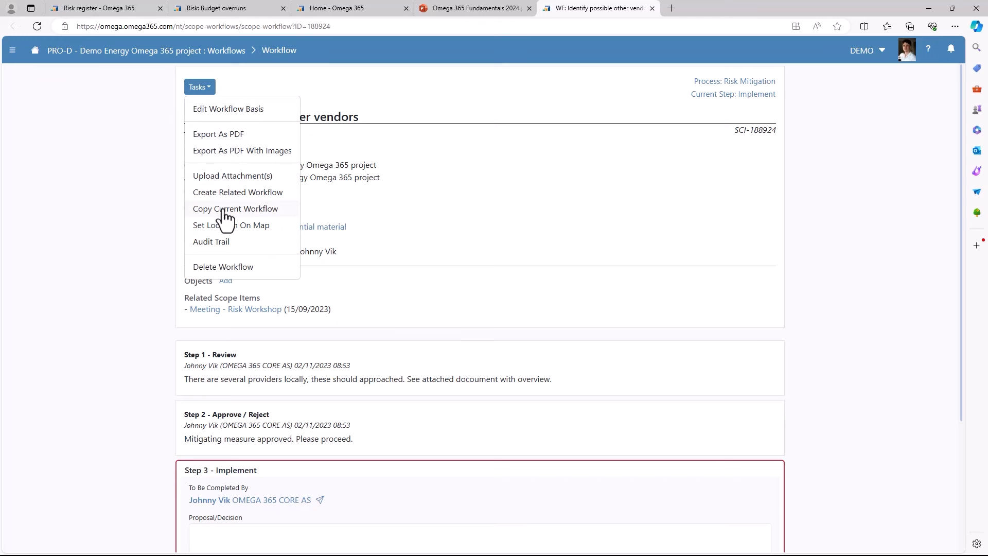
pyautogui.moveTo(231, 225)
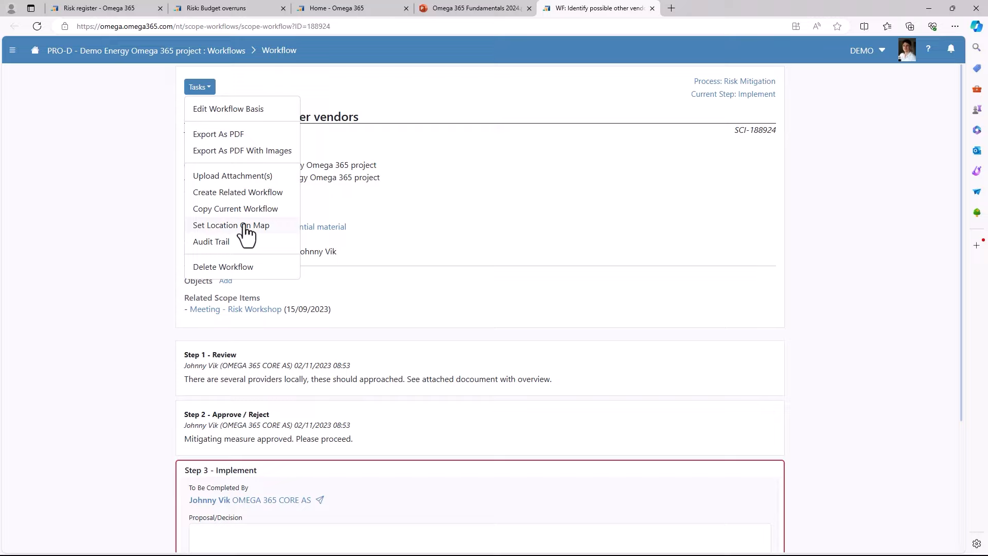
pyautogui.click(231, 225)
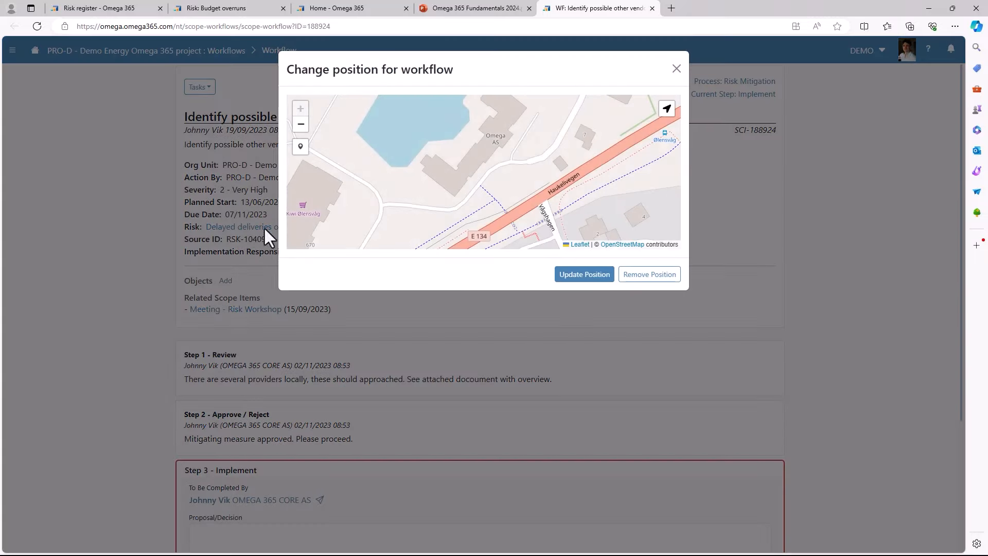
pyautogui.click(301, 146)
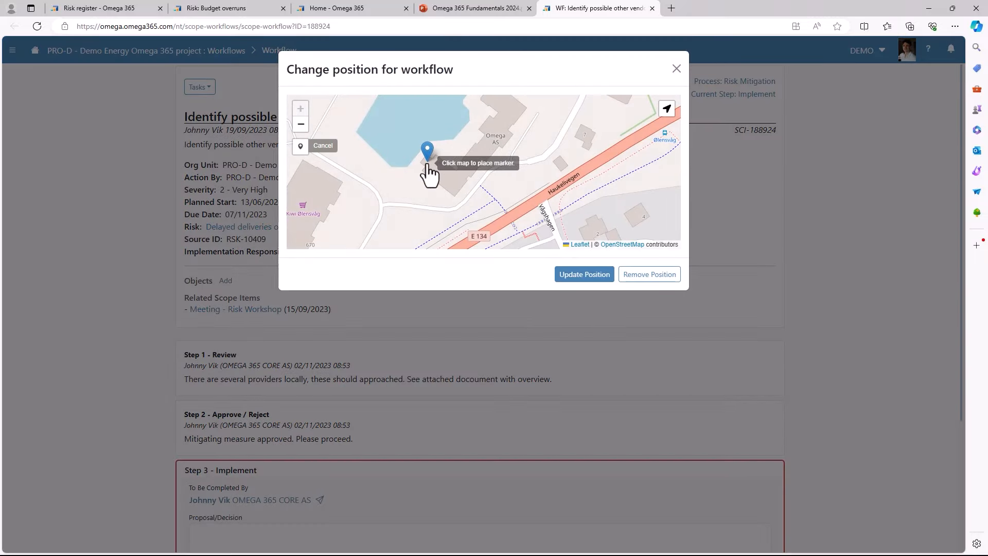